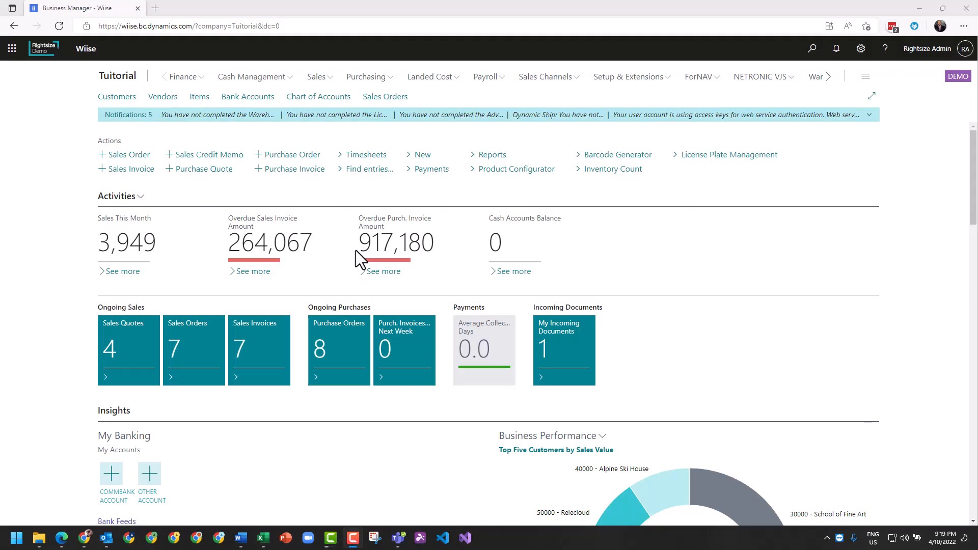
mouse_move(257, 135)
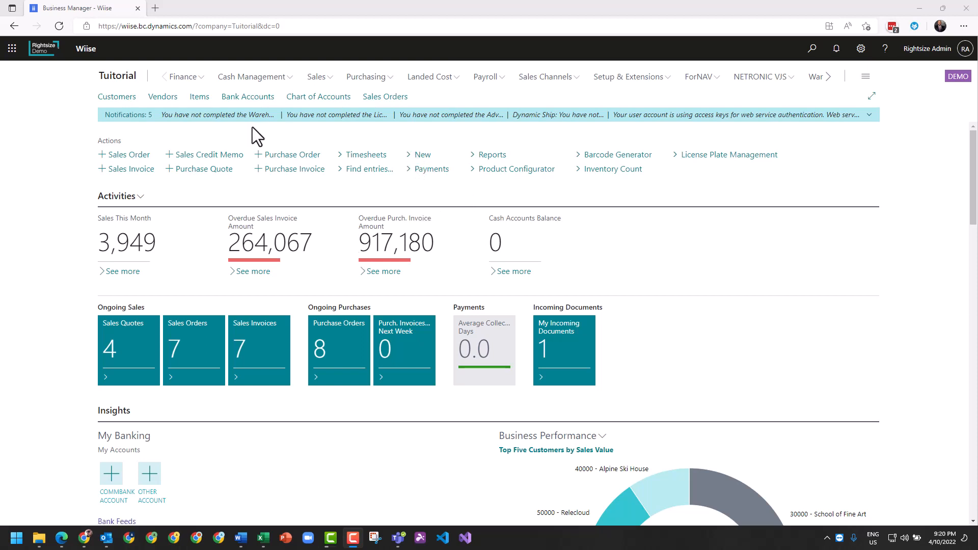
mouse_move(405, 94)
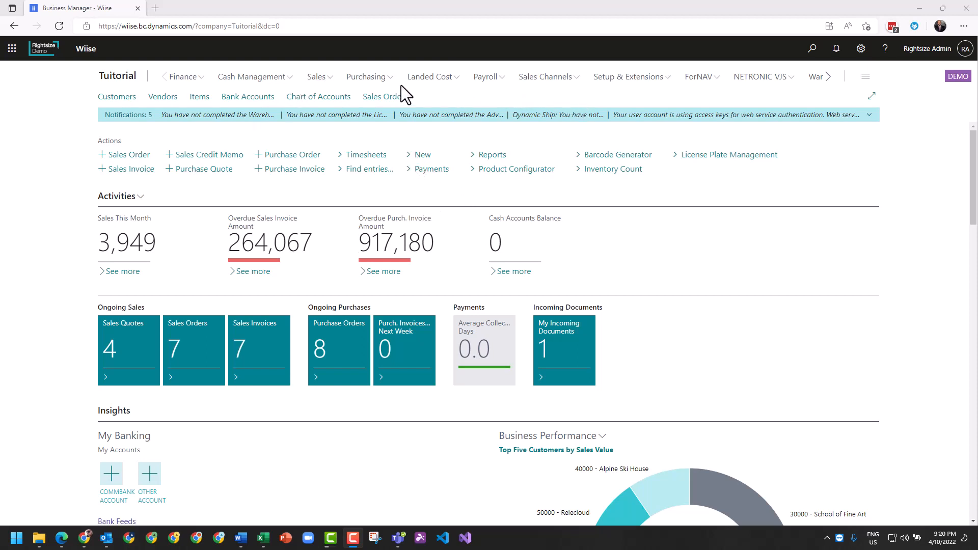
Step: Open the Sales menu in the Role Center navigation bar
click(317, 76)
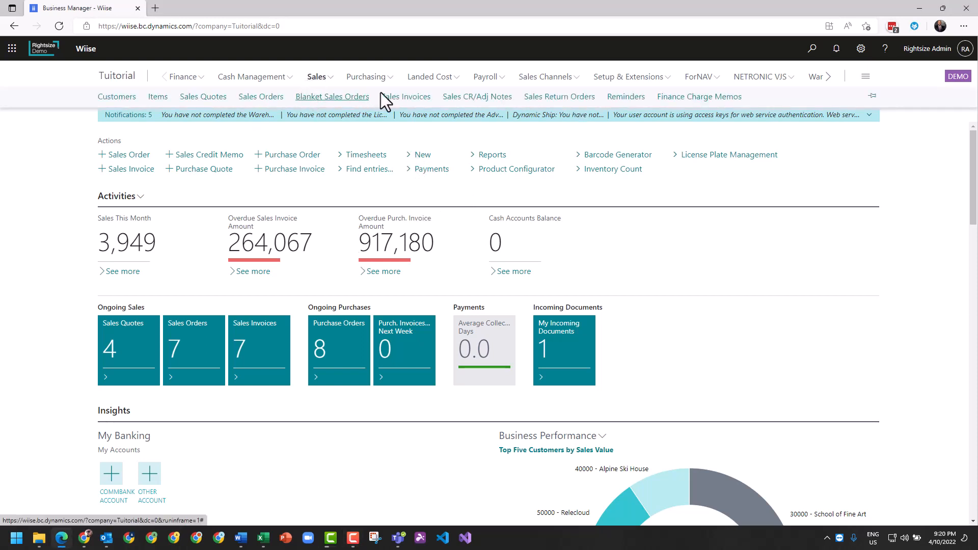
mouse_move(261, 96)
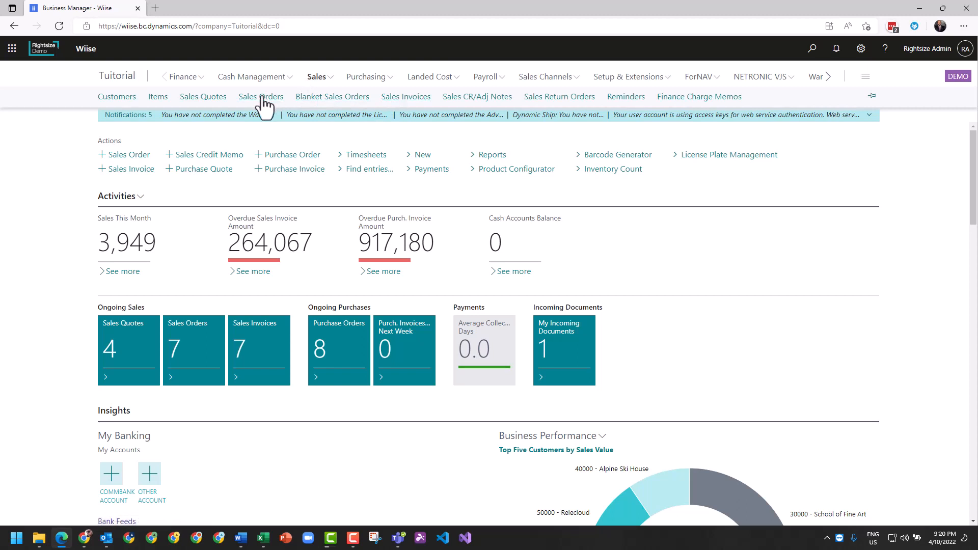
Step: Open the Sales Orders list showing orders 101001 to 101009
click(261, 97)
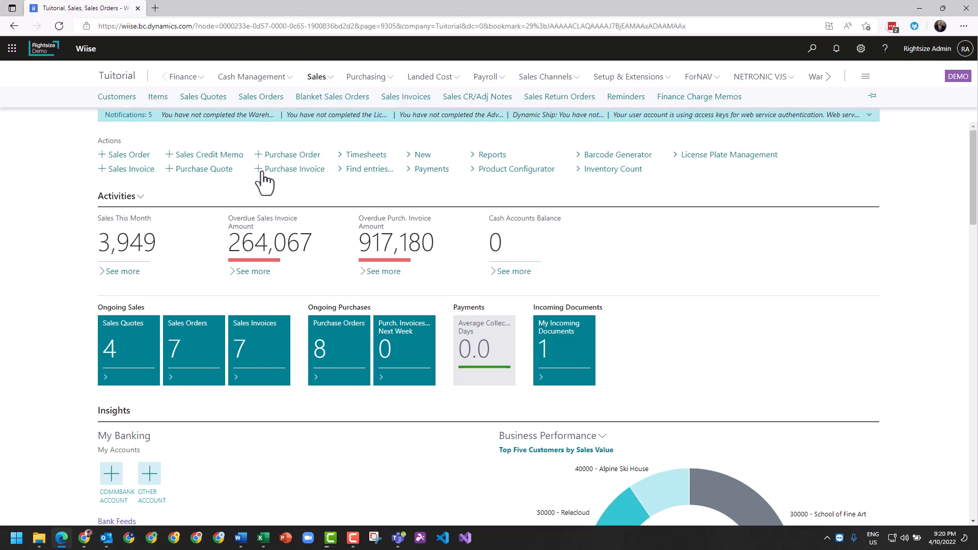
click(260, 97)
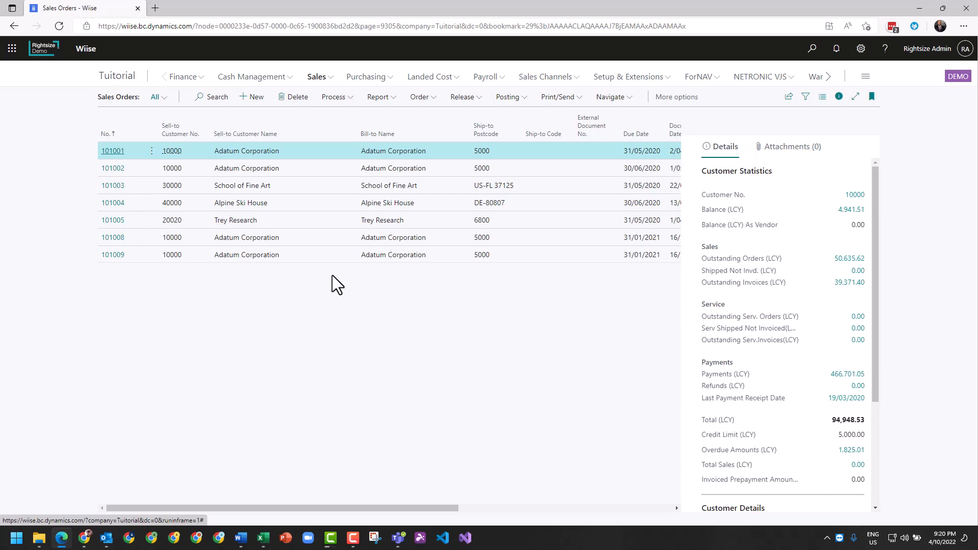
mouse_move(350, 324)
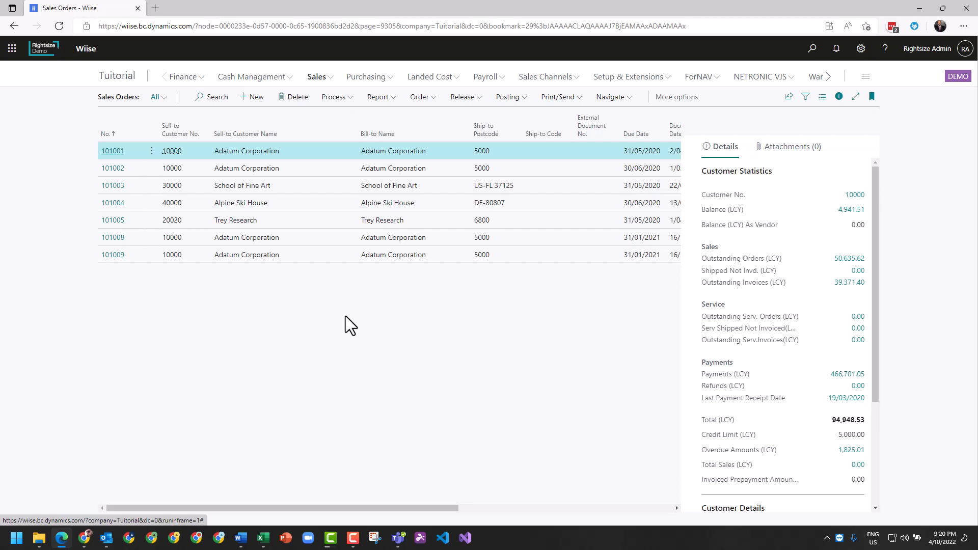
mouse_move(327, 228)
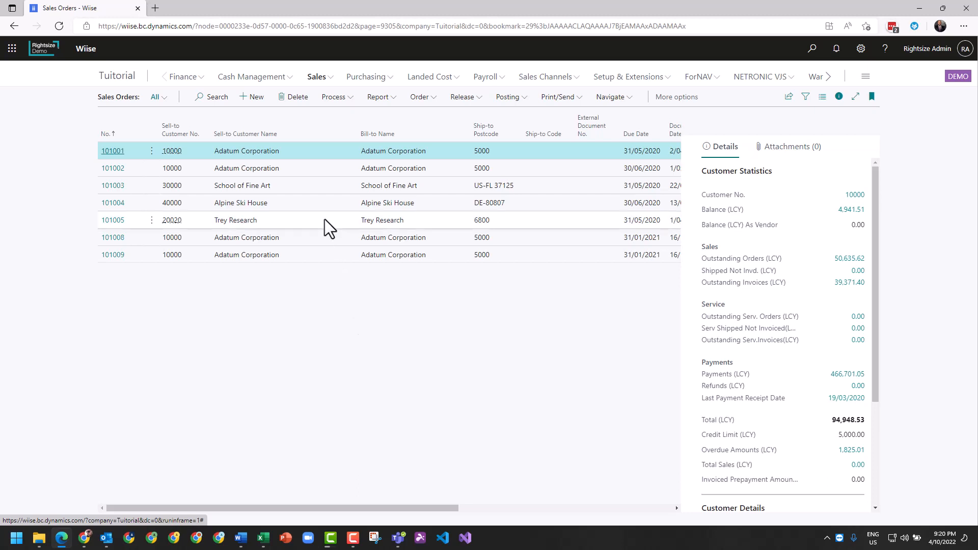
mouse_move(252, 97)
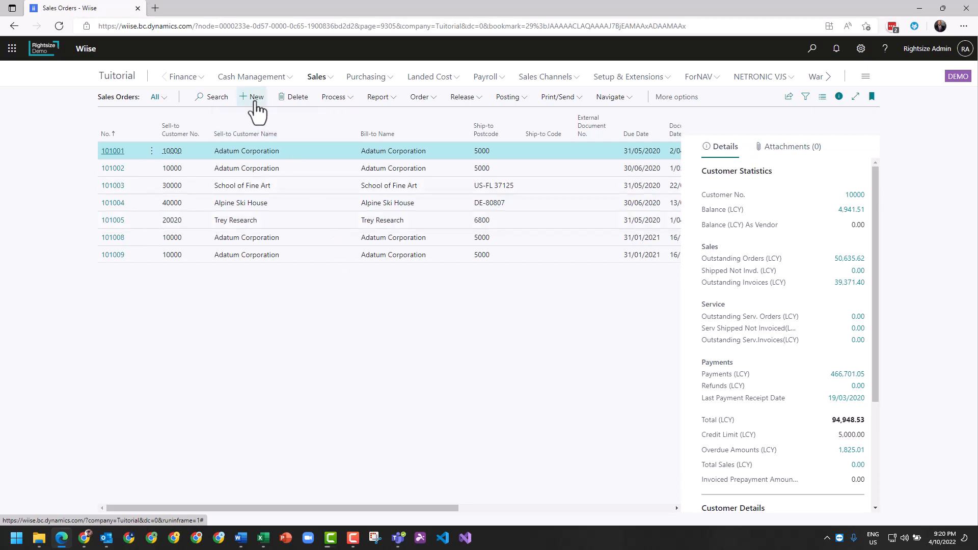
Step: Create a new sales order and choose Adatum Corporation from the customer list
click(252, 97)
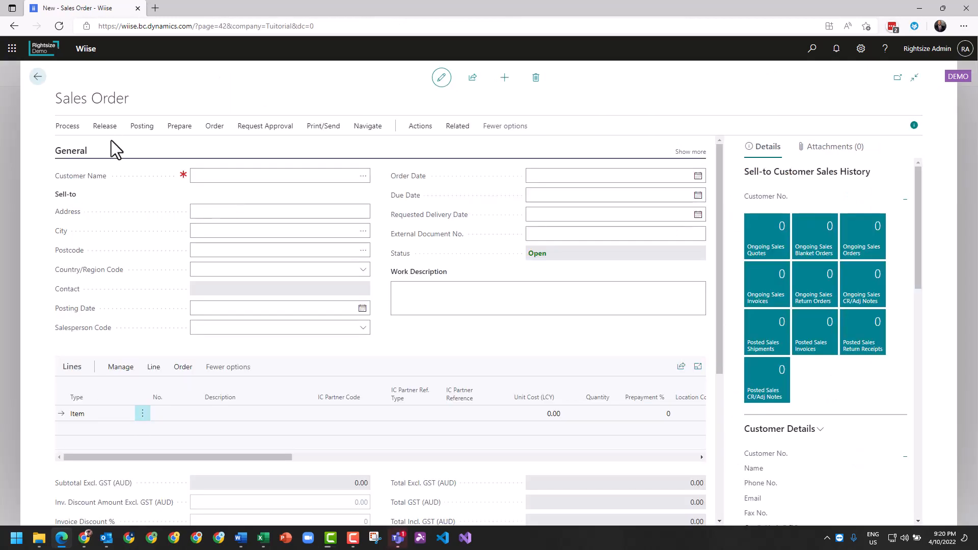
mouse_move(277, 190)
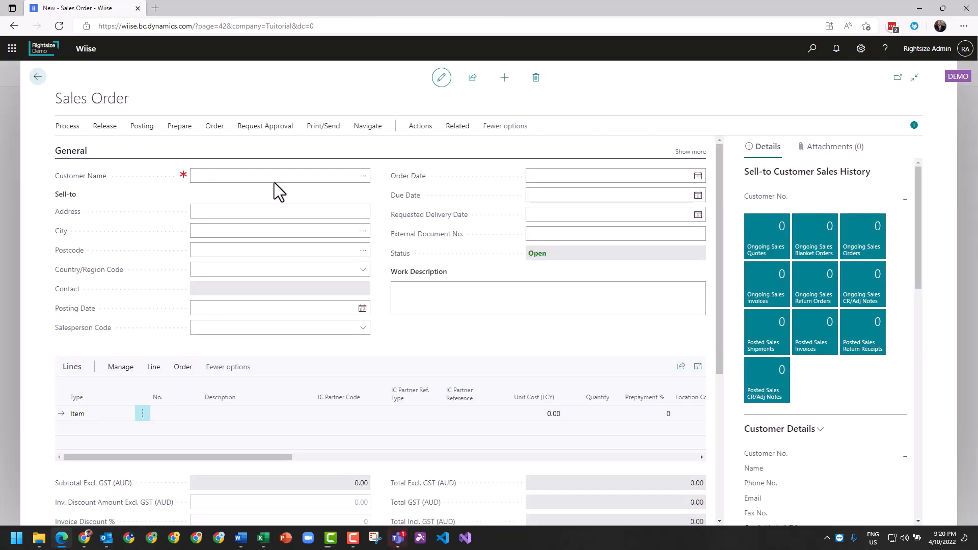
click(280, 175)
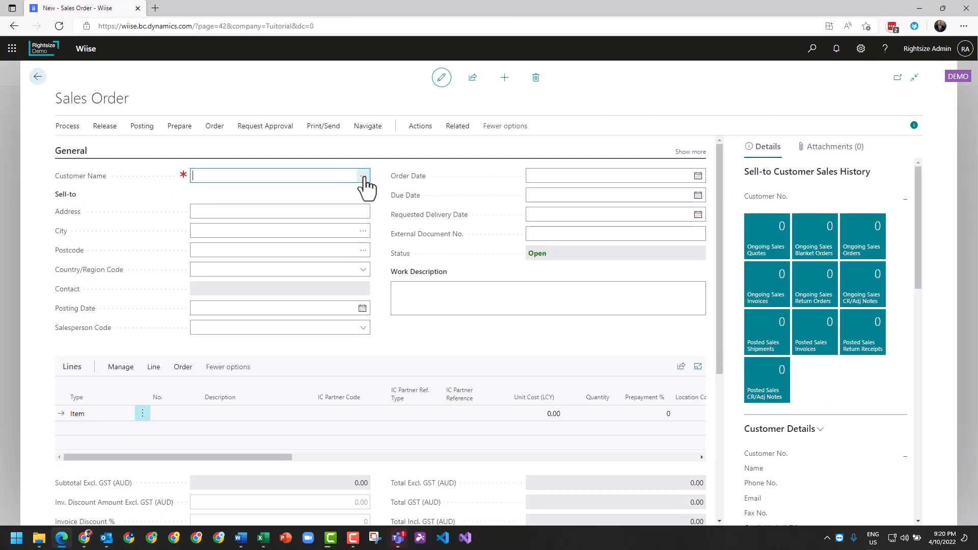
click(364, 175)
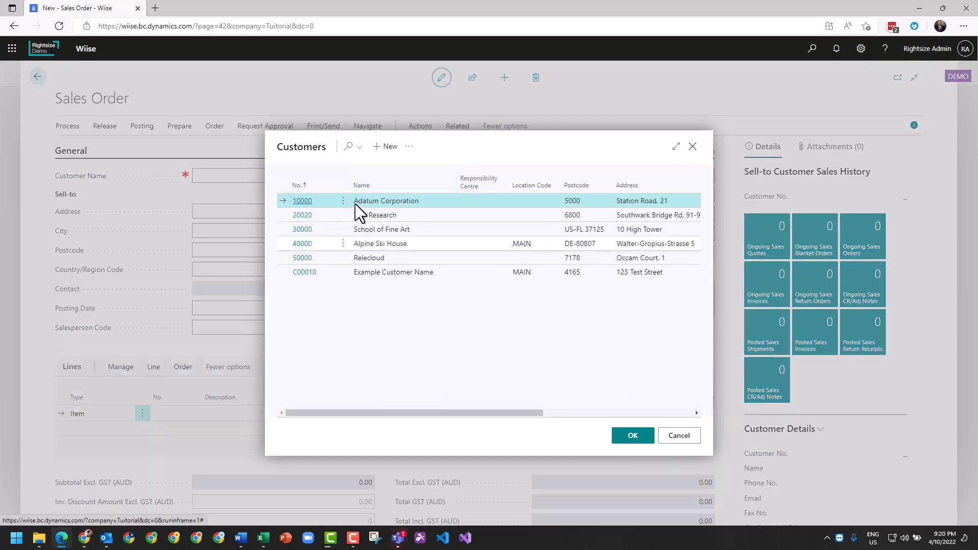
mouse_move(632, 436)
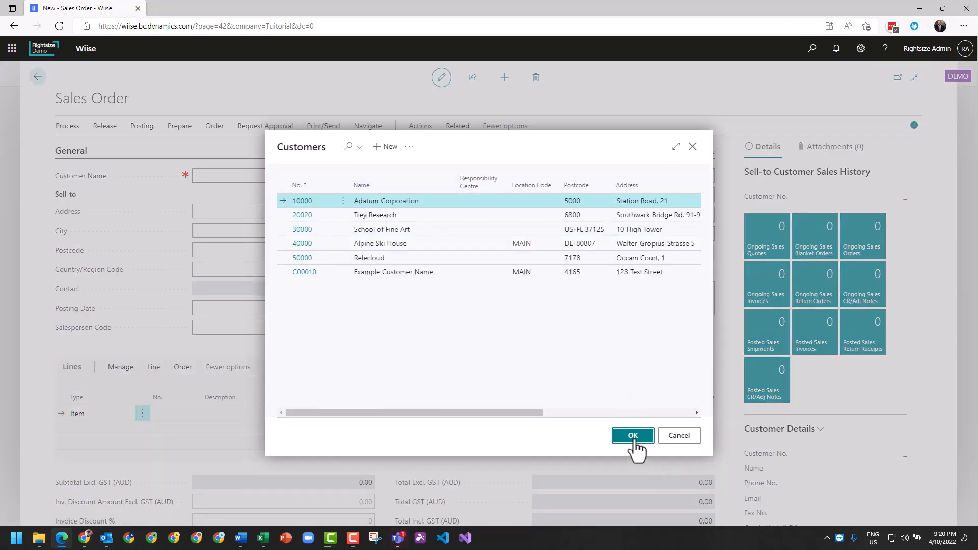
click(631, 435)
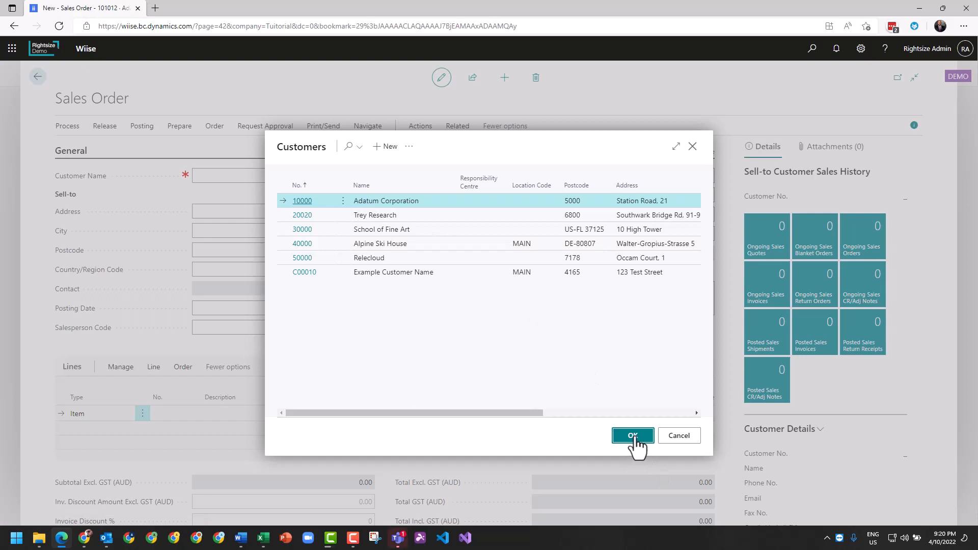
Step: Confirm Adatum Corporation and review all General fields, including External Document No
click(632, 436)
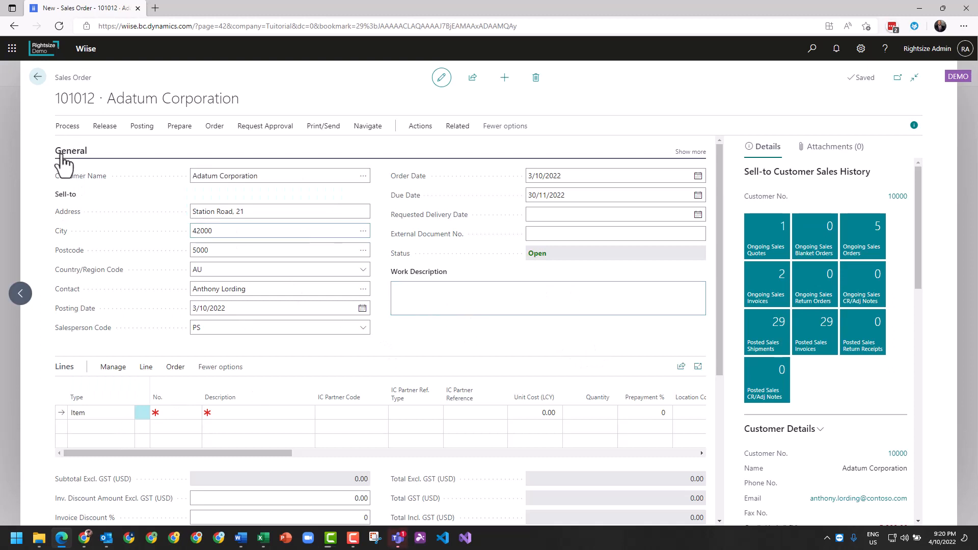
mouse_move(691, 152)
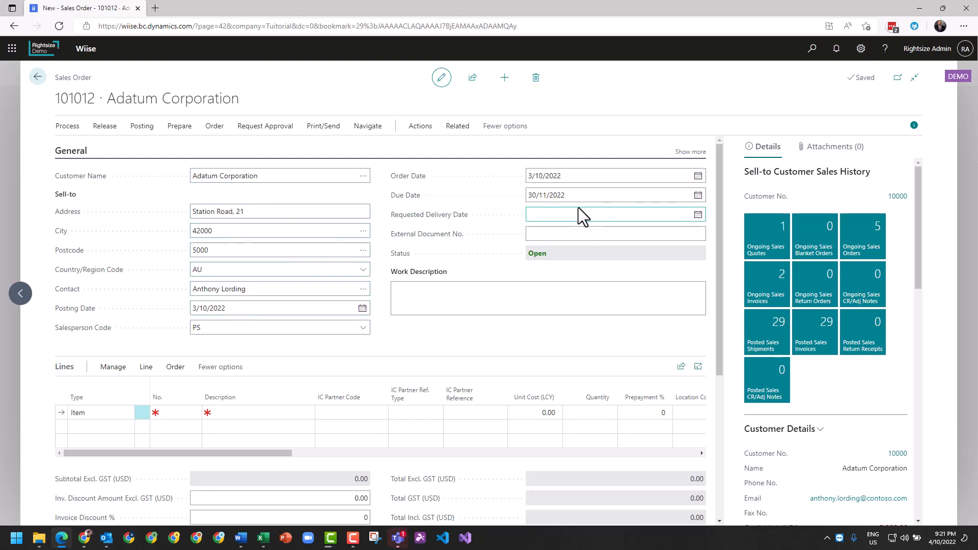
mouse_move(511, 239)
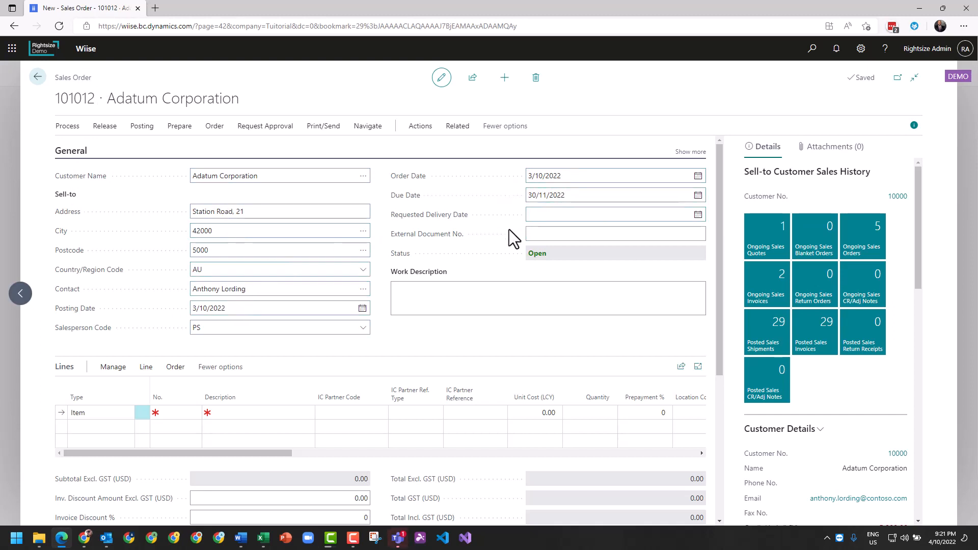
click(615, 234)
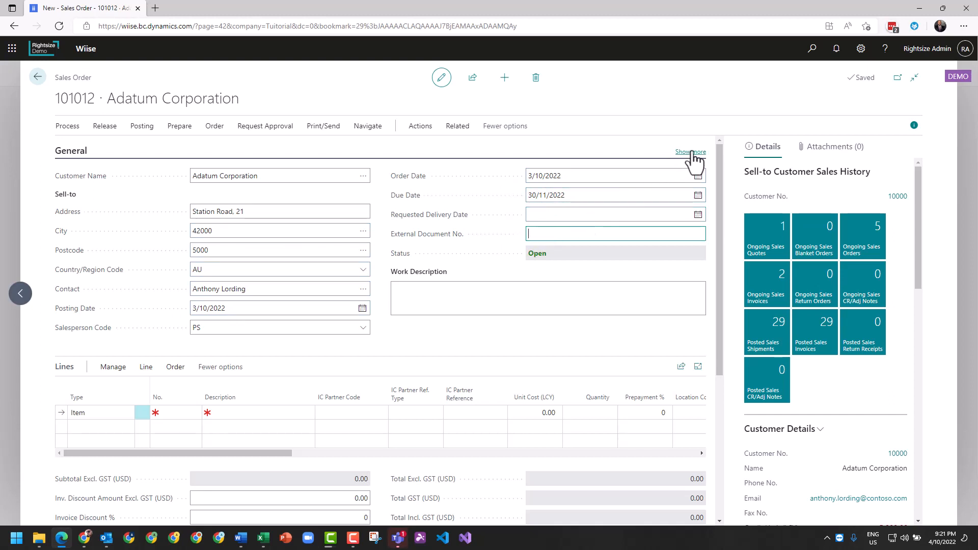
click(691, 152)
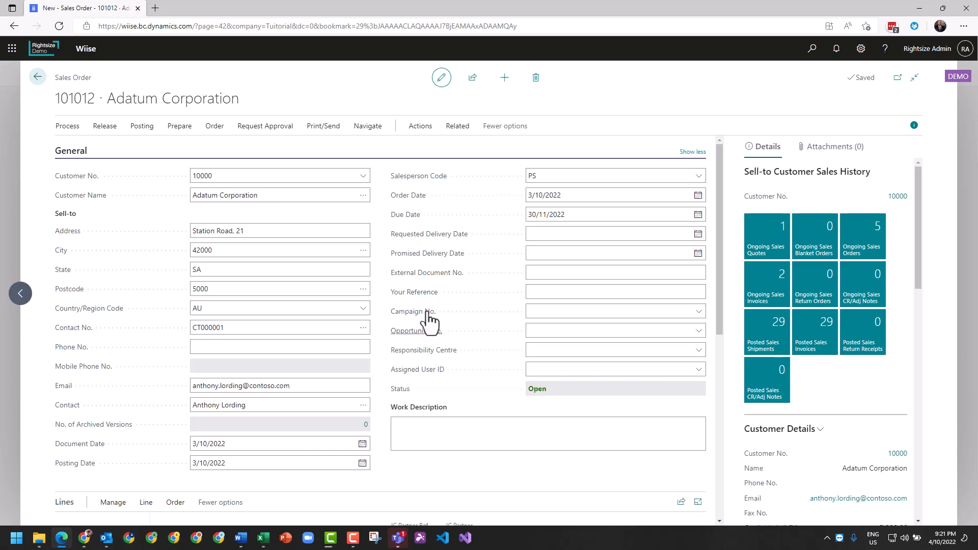
mouse_move(465, 285)
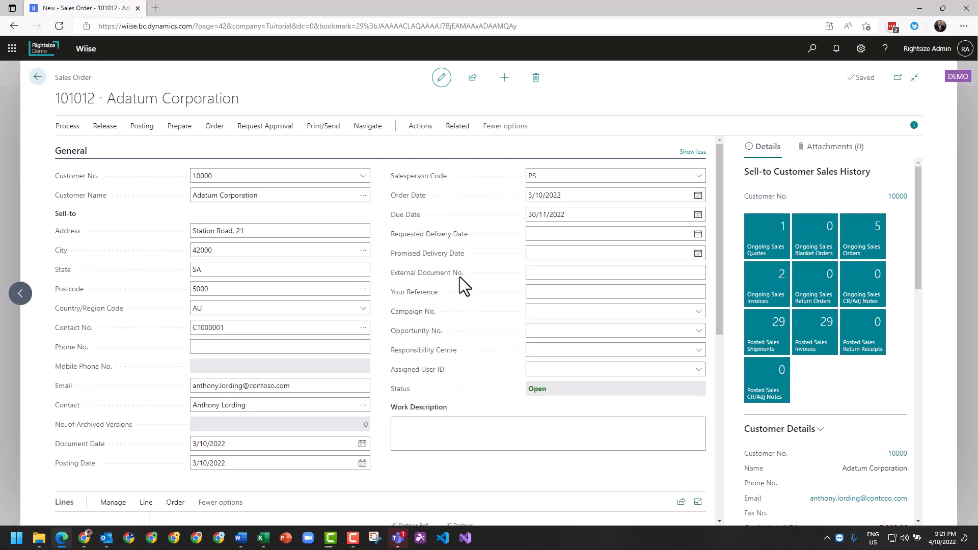
mouse_move(476, 345)
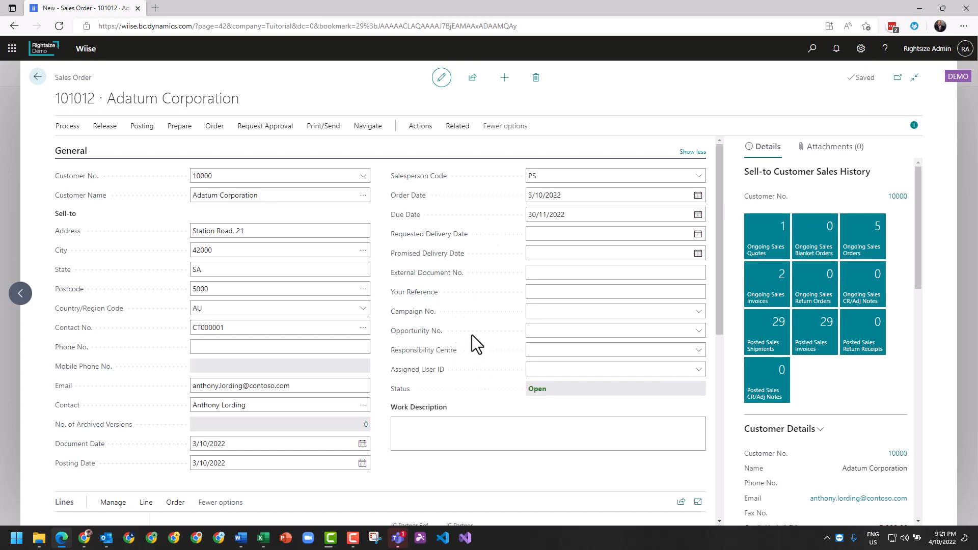
mouse_move(653, 153)
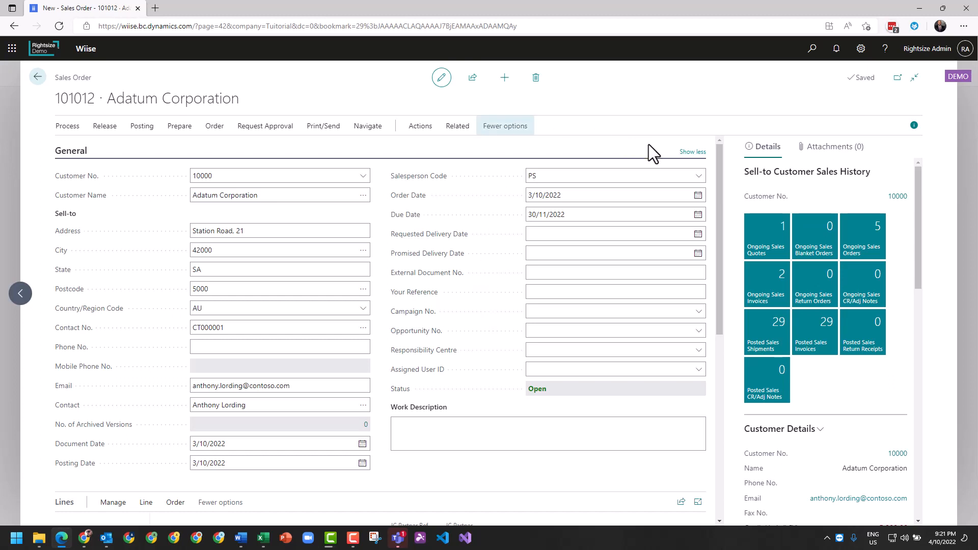
click(691, 152)
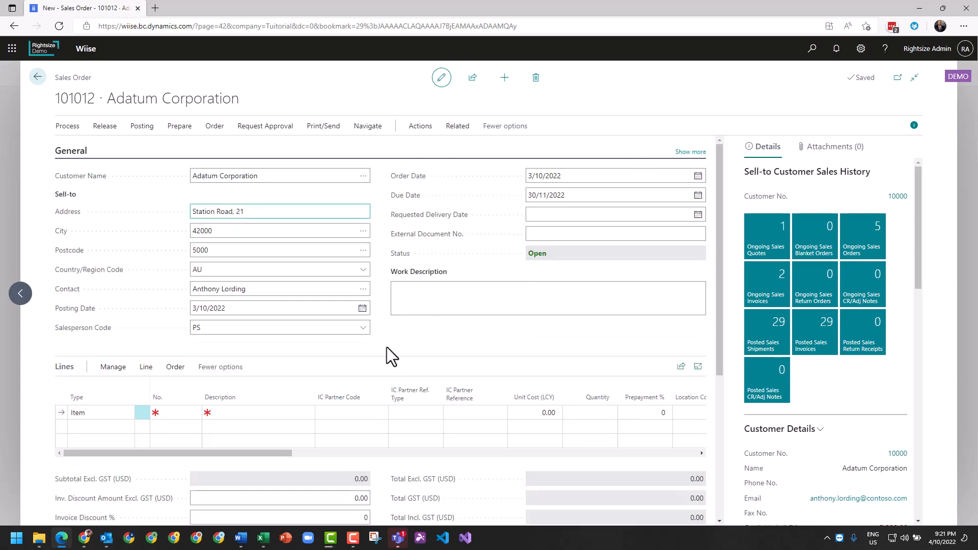
Step: Add a line for item 1920-S ANTWERP Conference Table with quantity 1
click(175, 411)
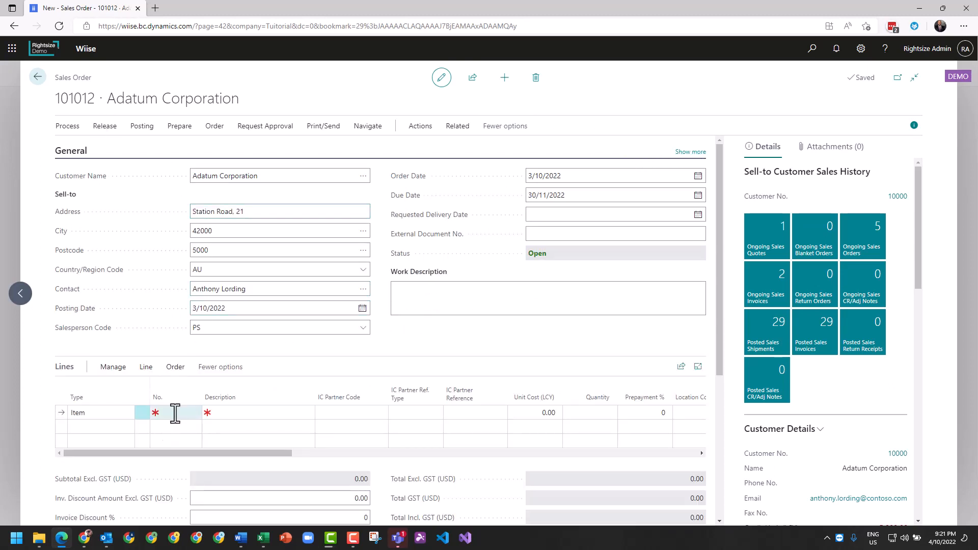
click(177, 411)
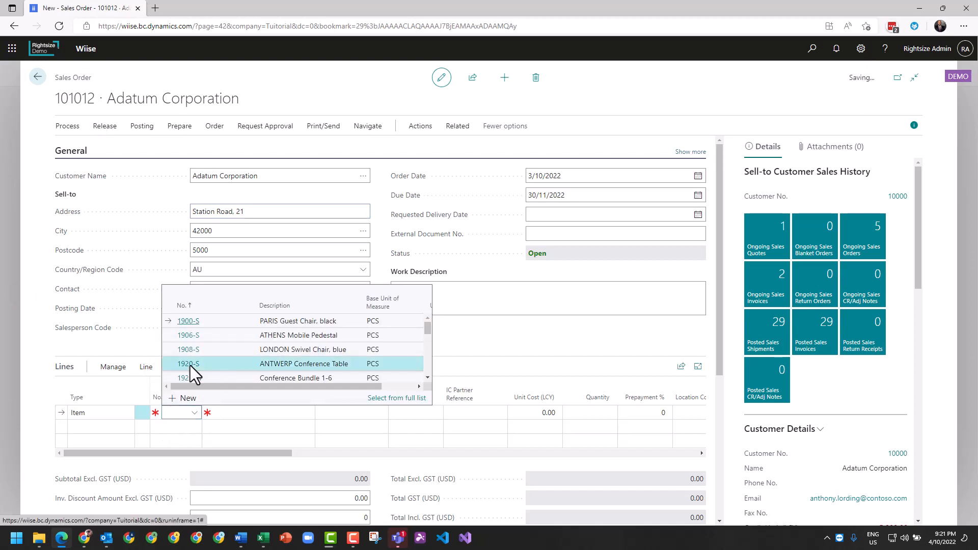
click(188, 364)
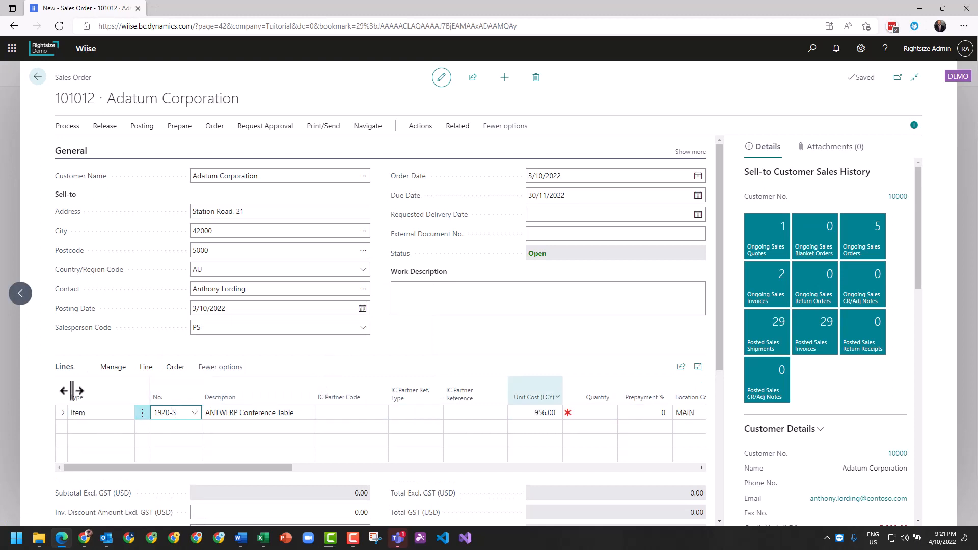
mouse_move(228, 446)
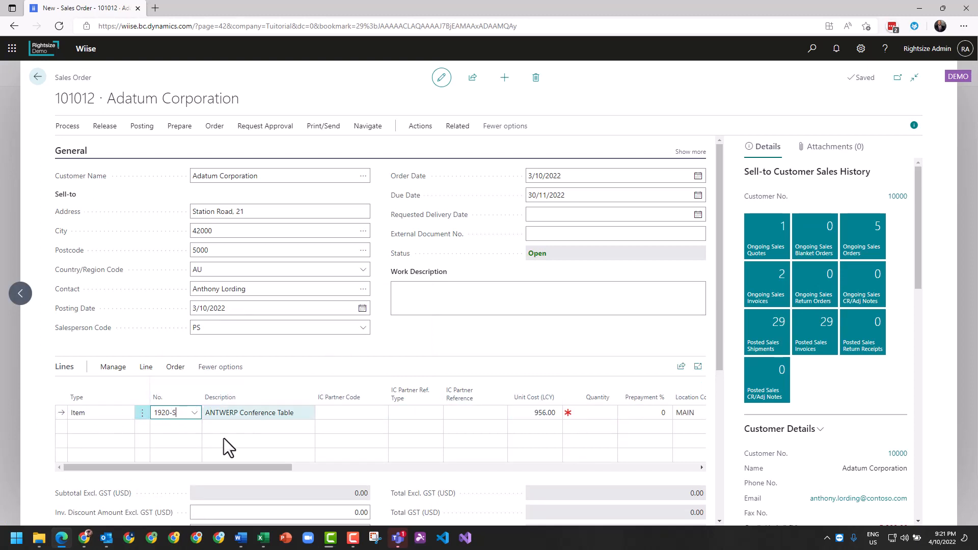
click(236, 411)
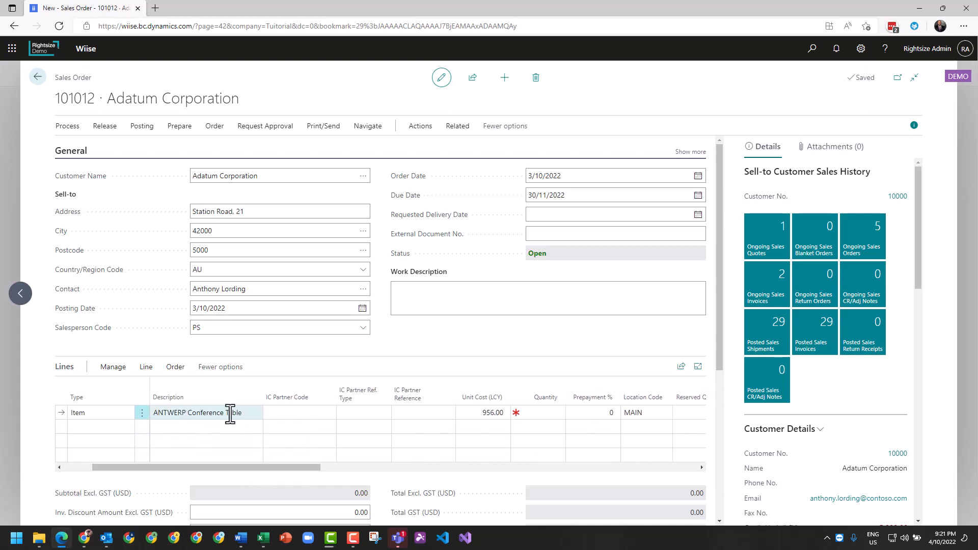
click(543, 412)
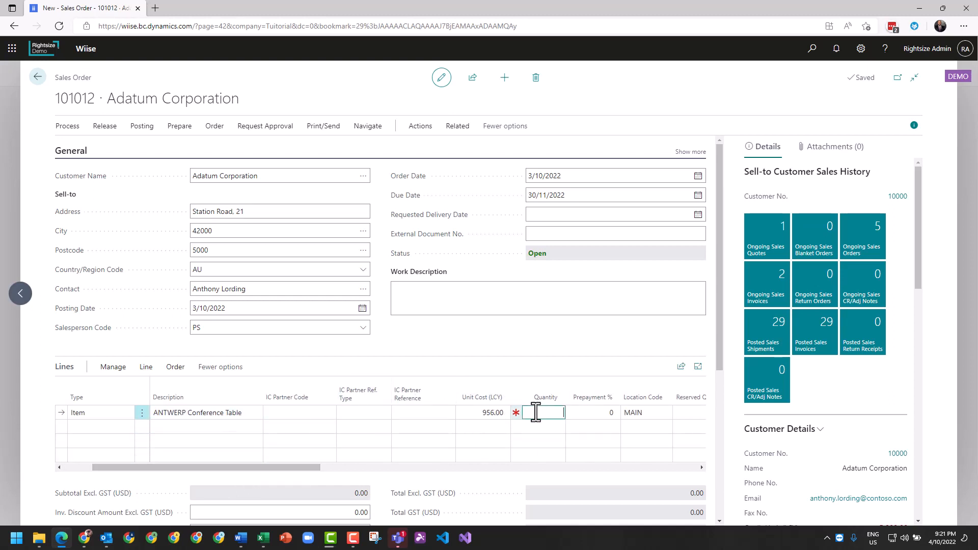
text(1)
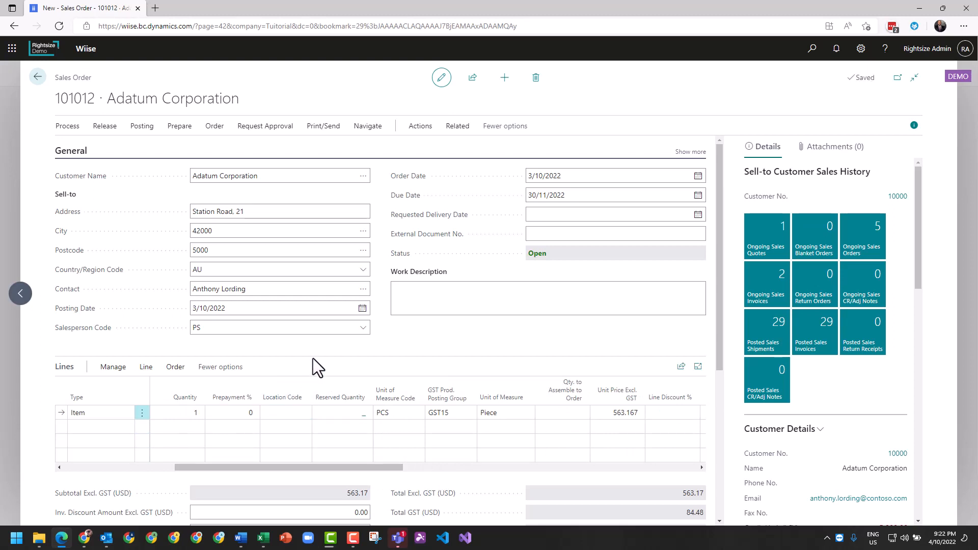
Step: Set the line's GST Prod. Posting Group to GST10 and review the remaining columns
click(285, 412)
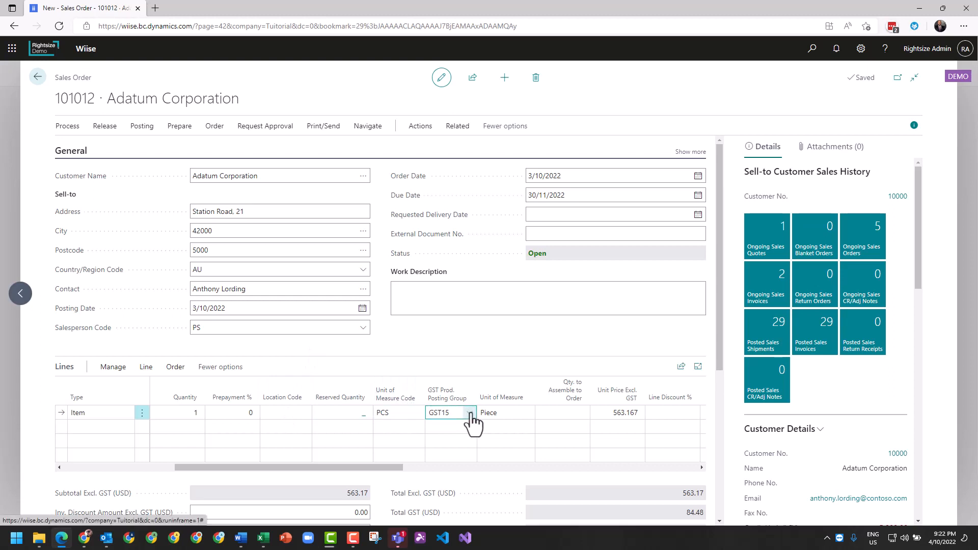
click(474, 412)
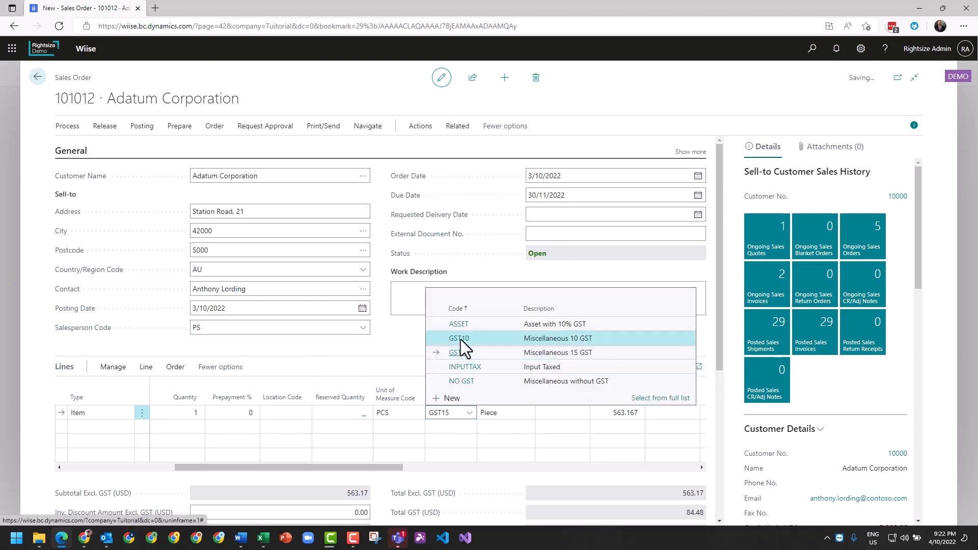
click(458, 338)
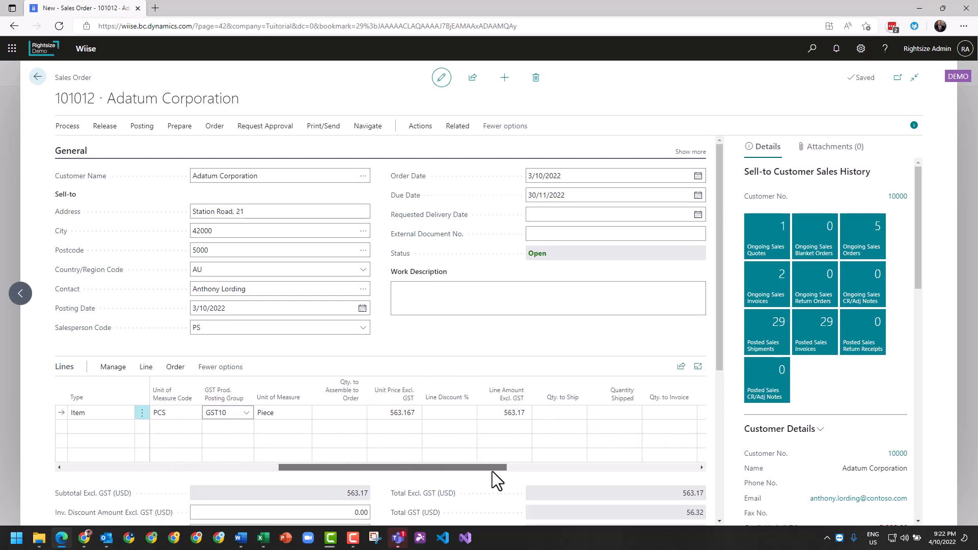
mouse_move(455, 477)
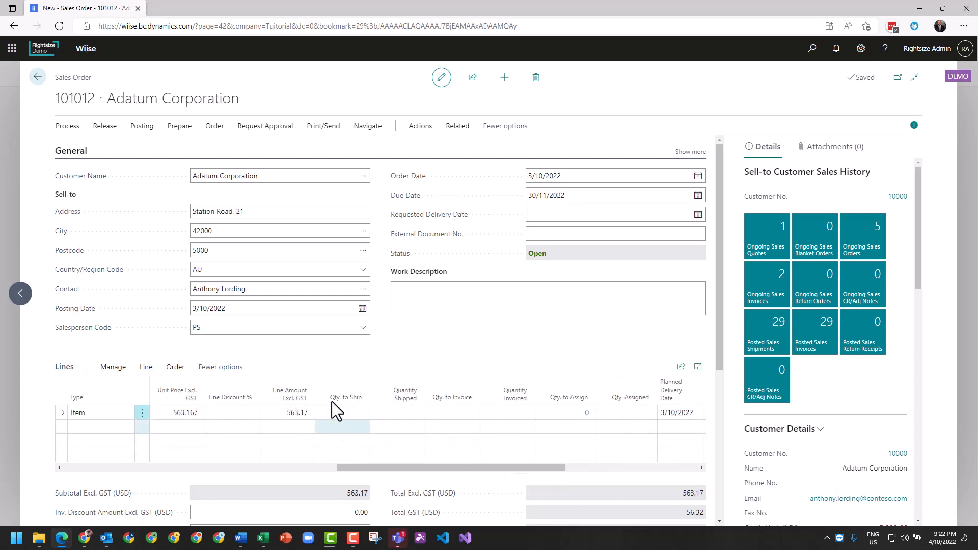
mouse_move(432, 397)
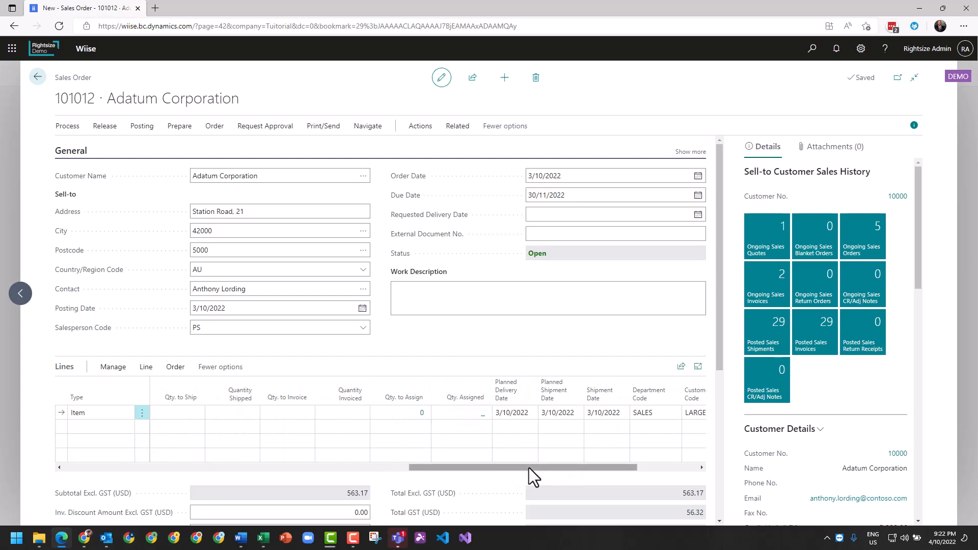
scroll(right, 3)
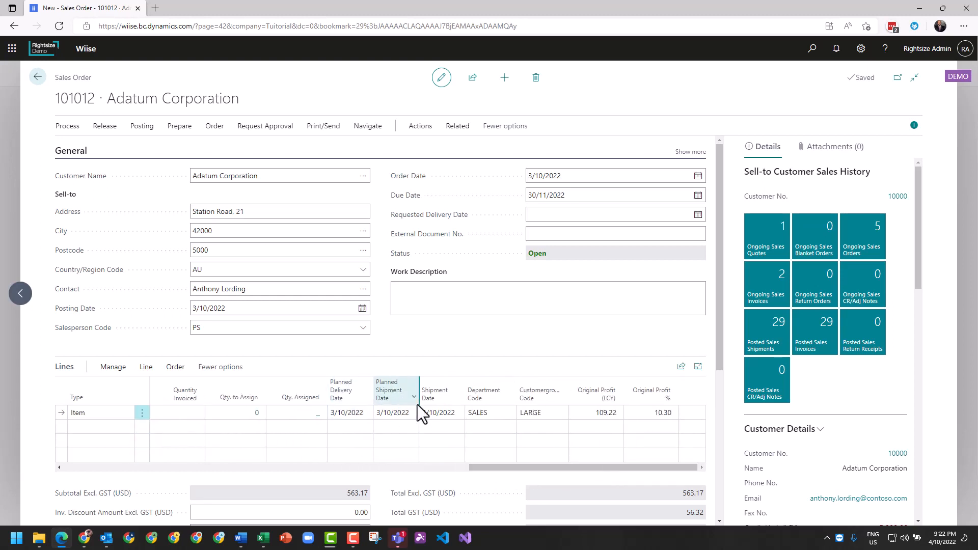
click(538, 412)
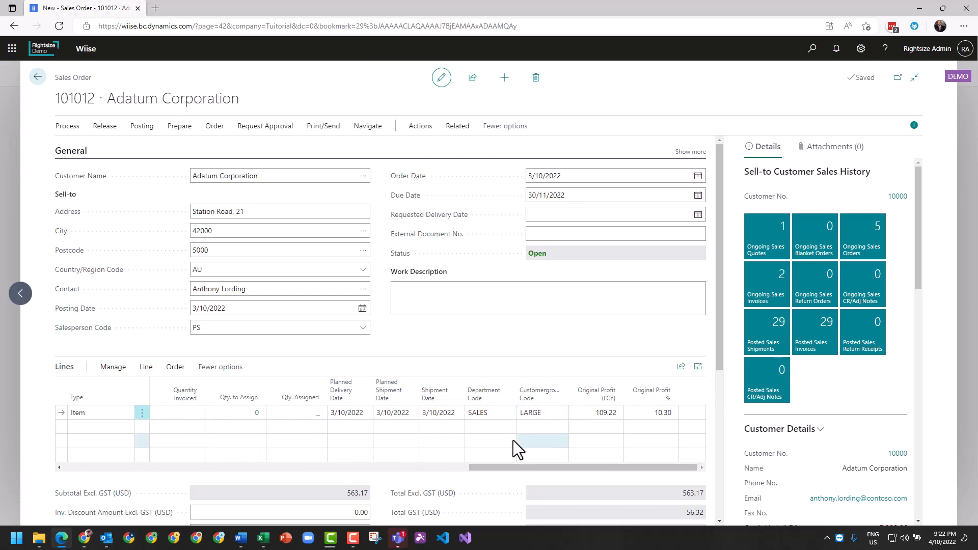
scroll(down, 3)
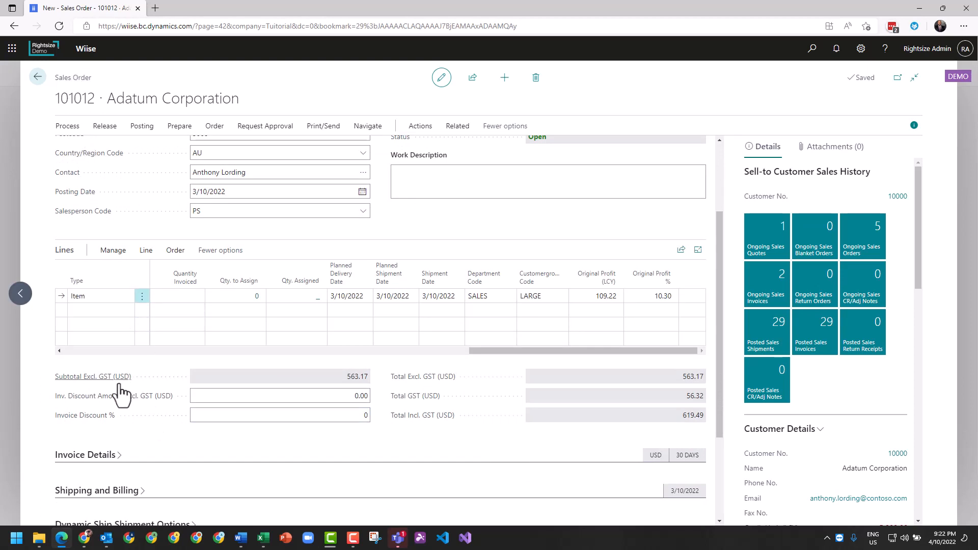
mouse_move(328, 447)
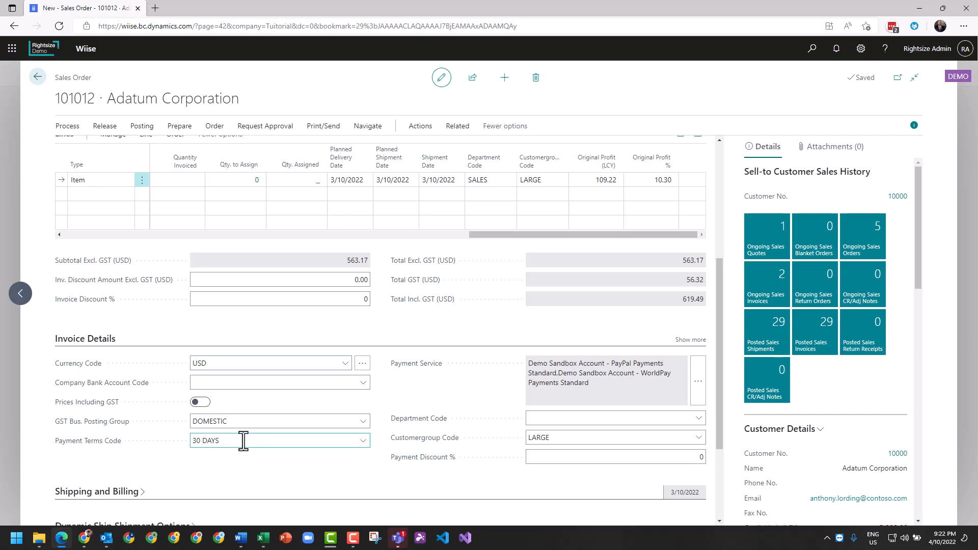
mouse_move(326, 471)
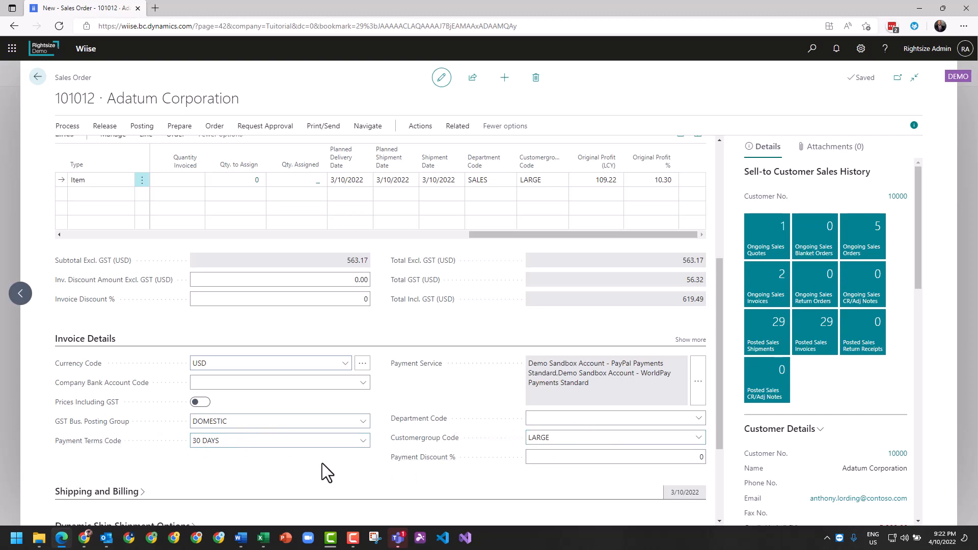
Step: Ship to the Alternate Shipping Address CHELTENHAM in Canberra, NSW 2600
scroll(down, 3)
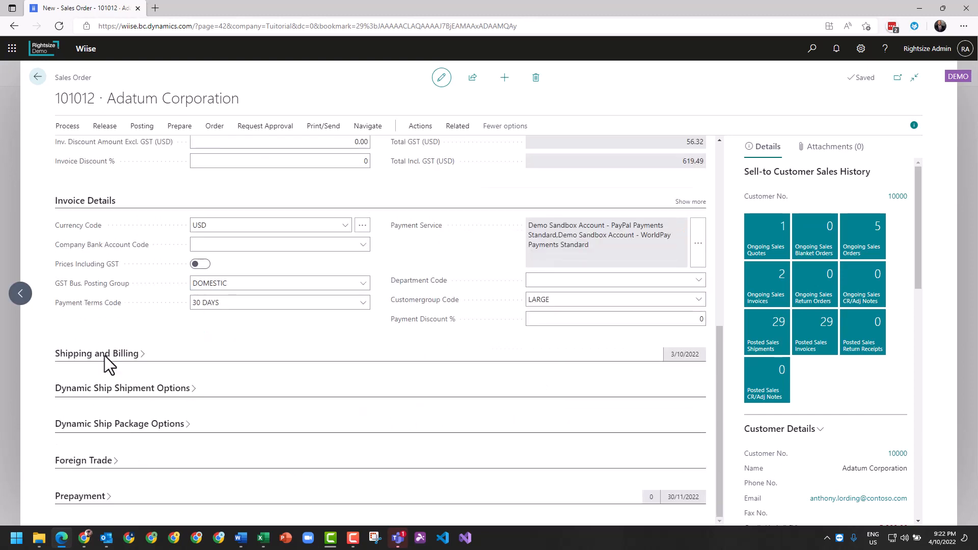
click(97, 353)
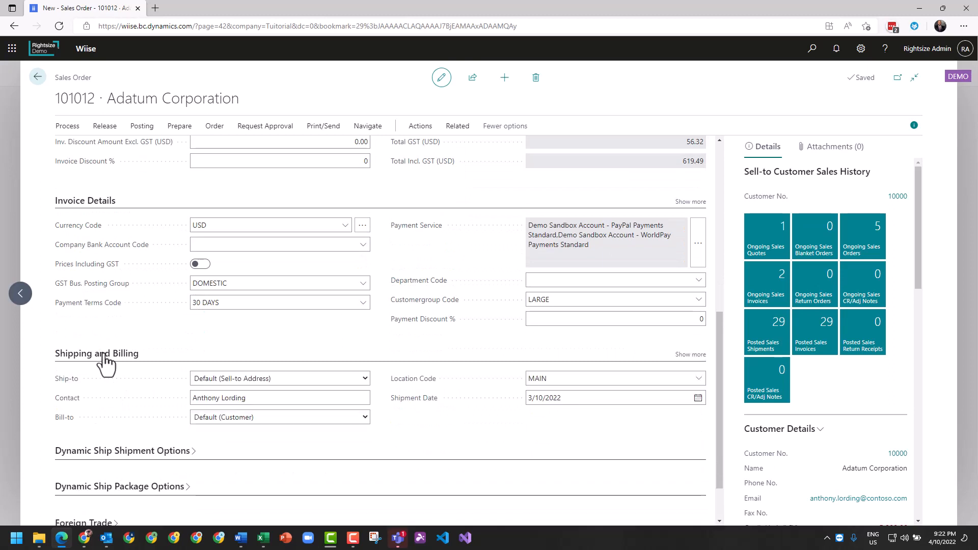
click(279, 377)
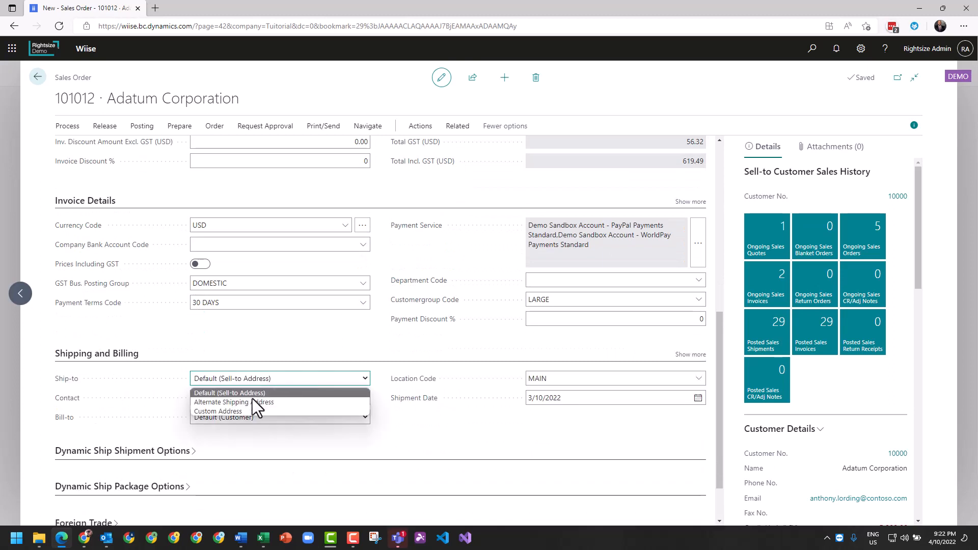
click(233, 402)
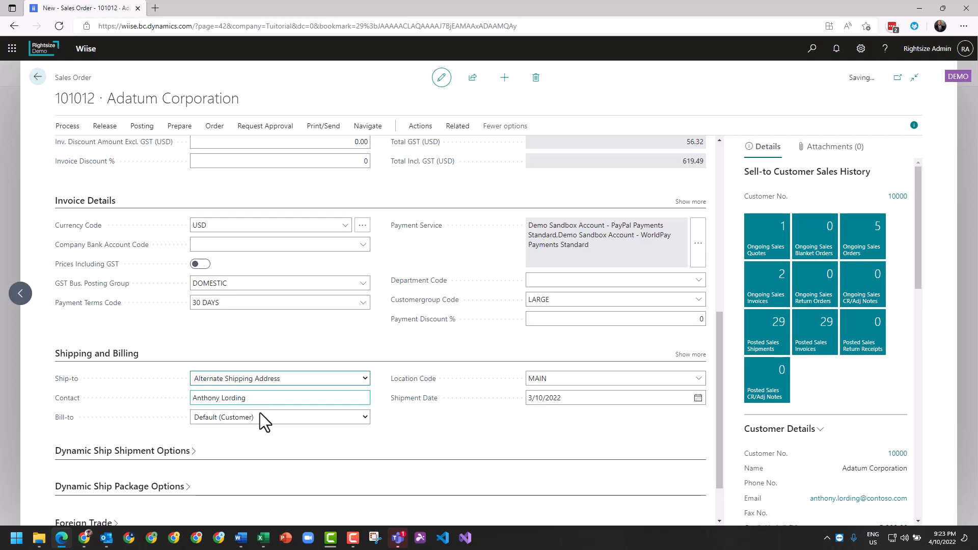
click(364, 377)
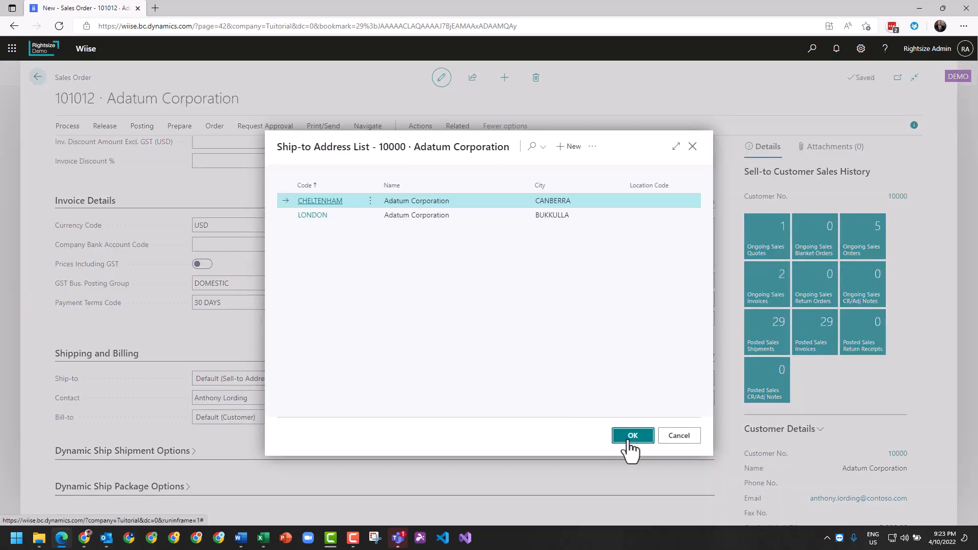
click(631, 434)
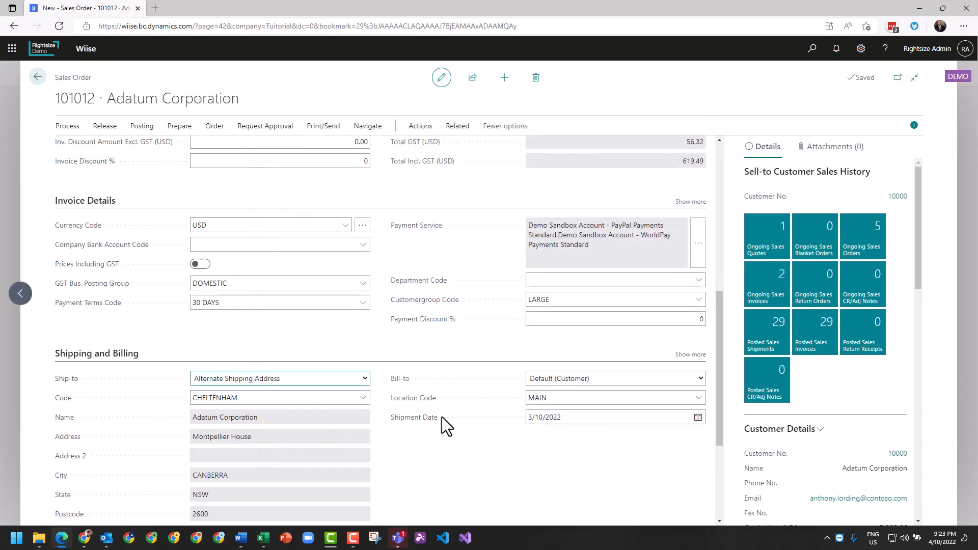
Step: Show all Shipping and Billing fields, including Partial shipping advice
scroll(down, 3)
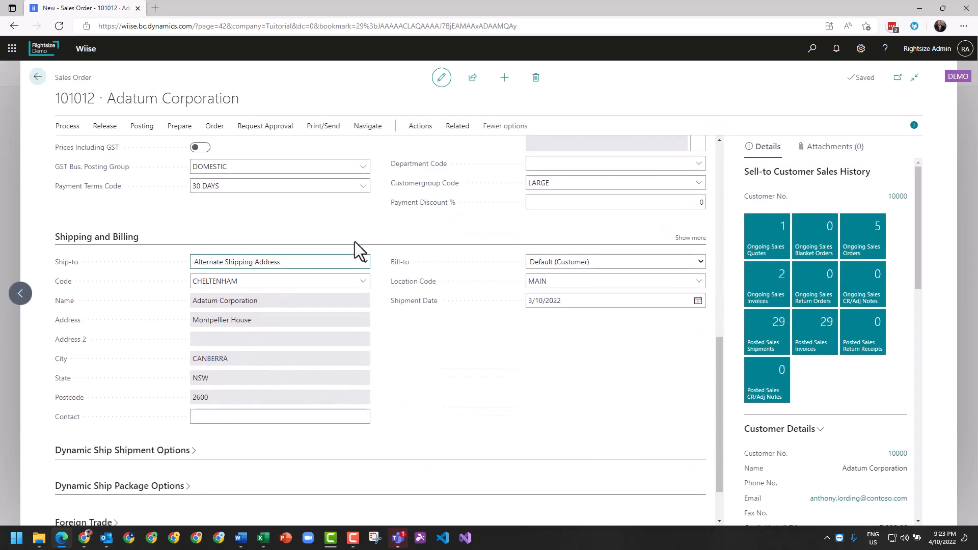
mouse_move(689, 238)
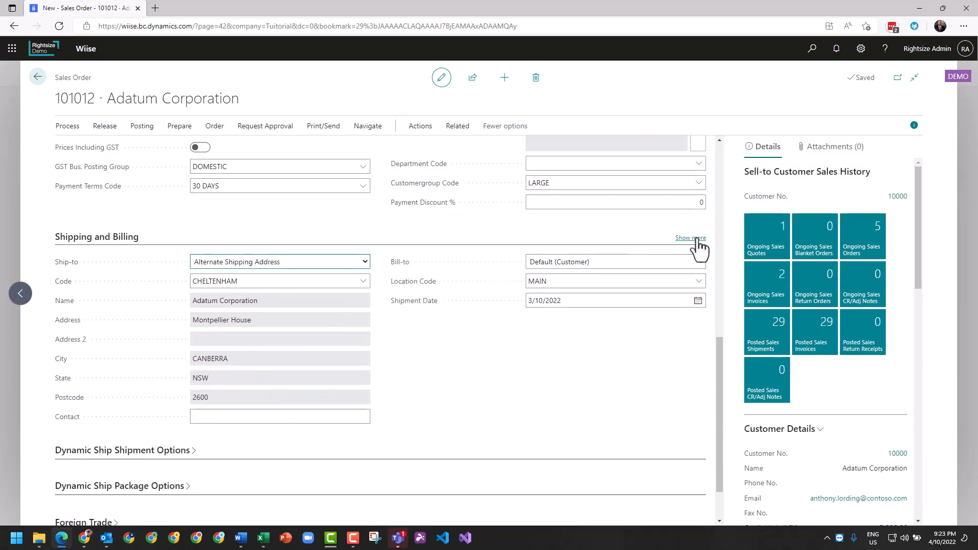
click(691, 238)
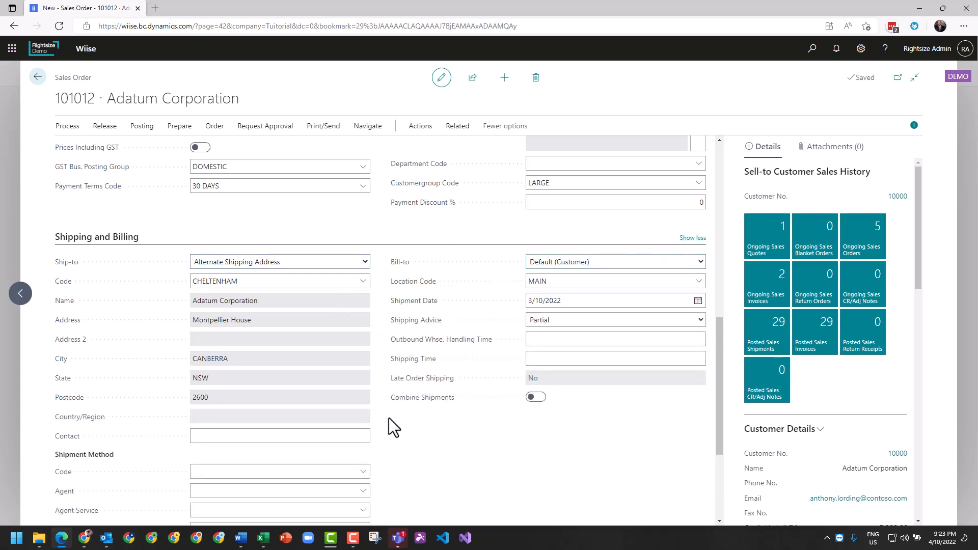
scroll(down, 3)
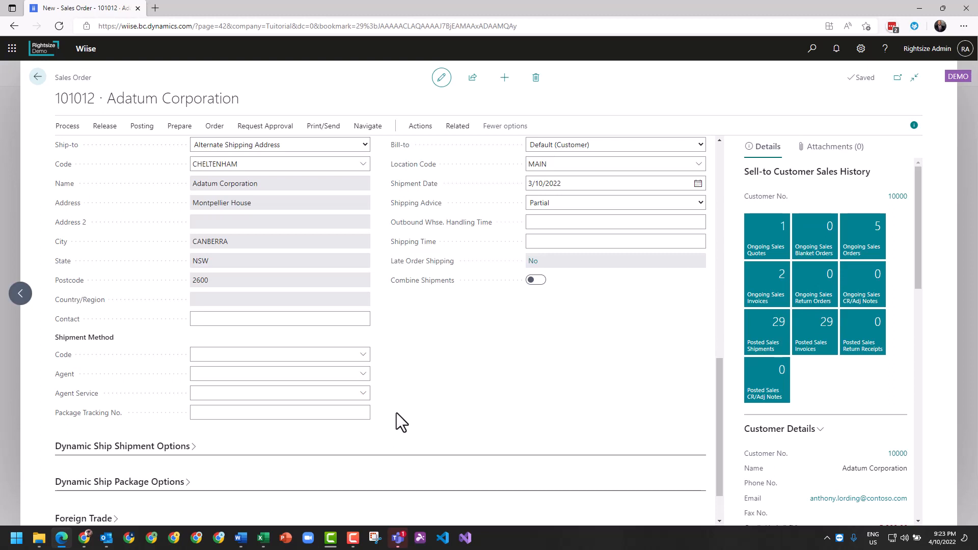
click(278, 373)
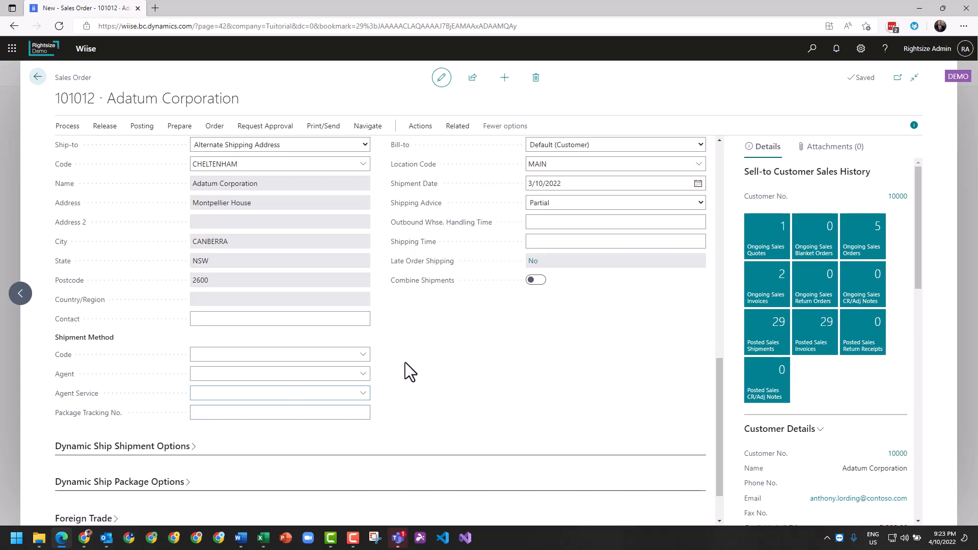
Step: Scroll to the Prepayment section showing 0% prepayment due 30/11/2022
scroll(down, 3)
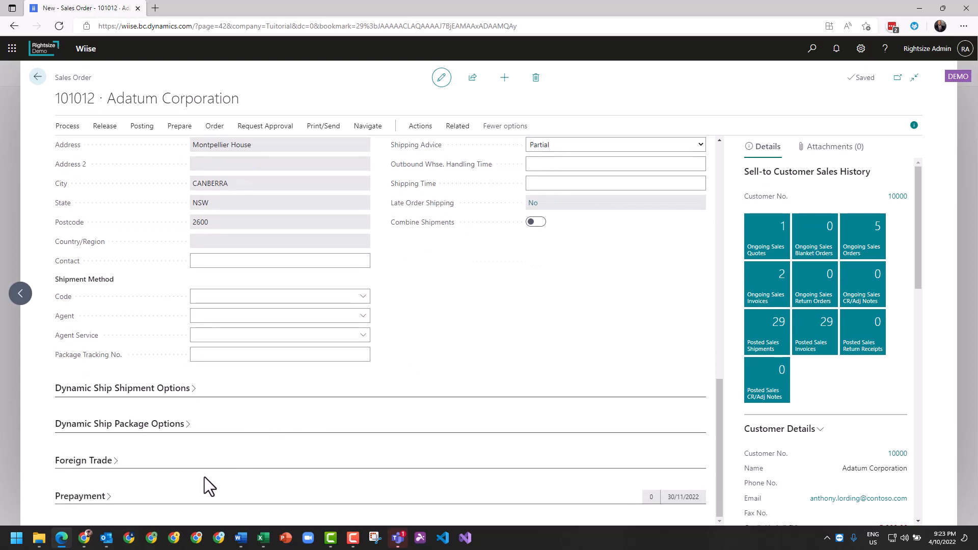
mouse_move(103, 480)
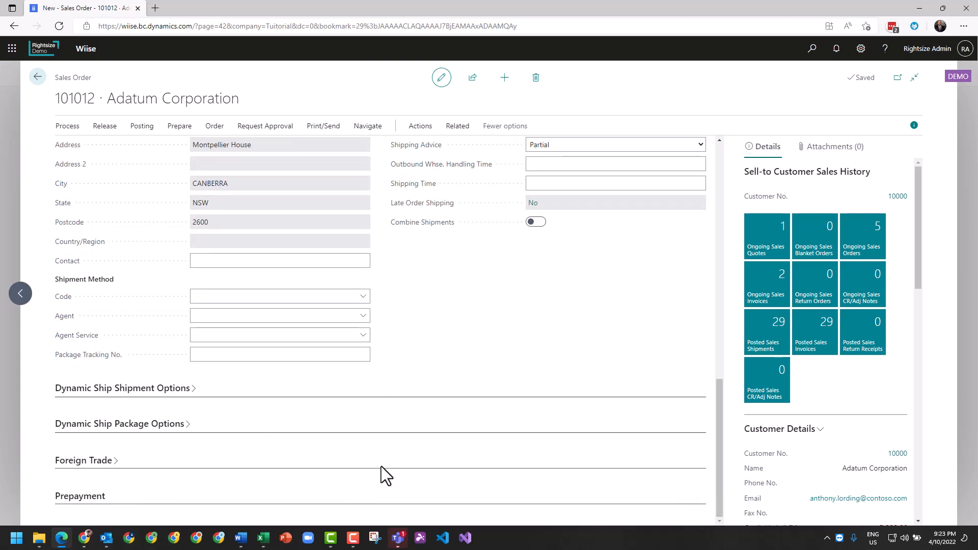
scroll(down, 3)
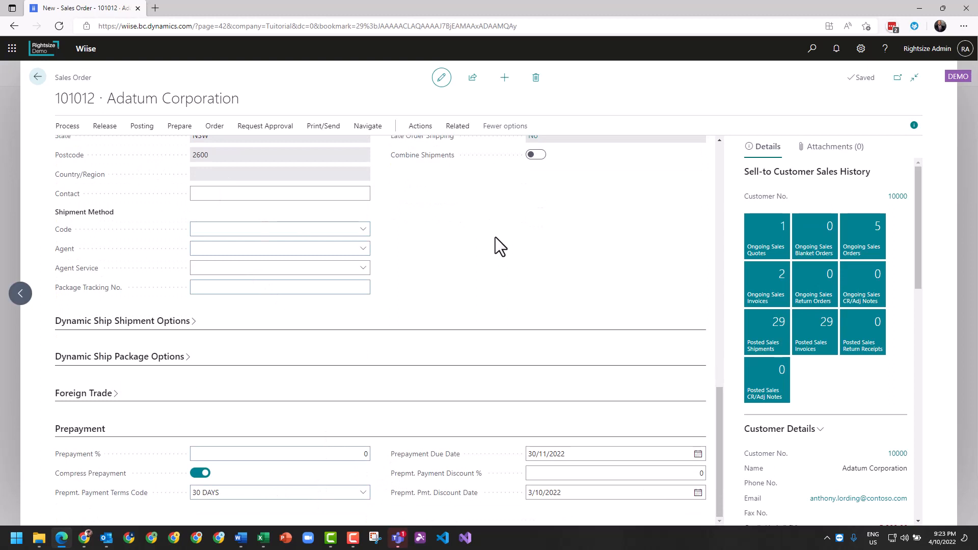
mouse_move(399, 342)
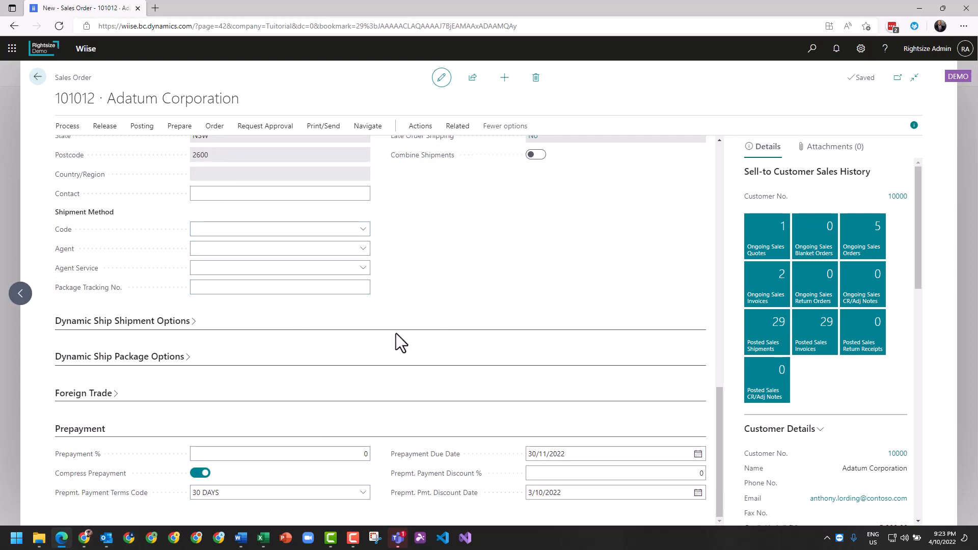
mouse_move(293, 515)
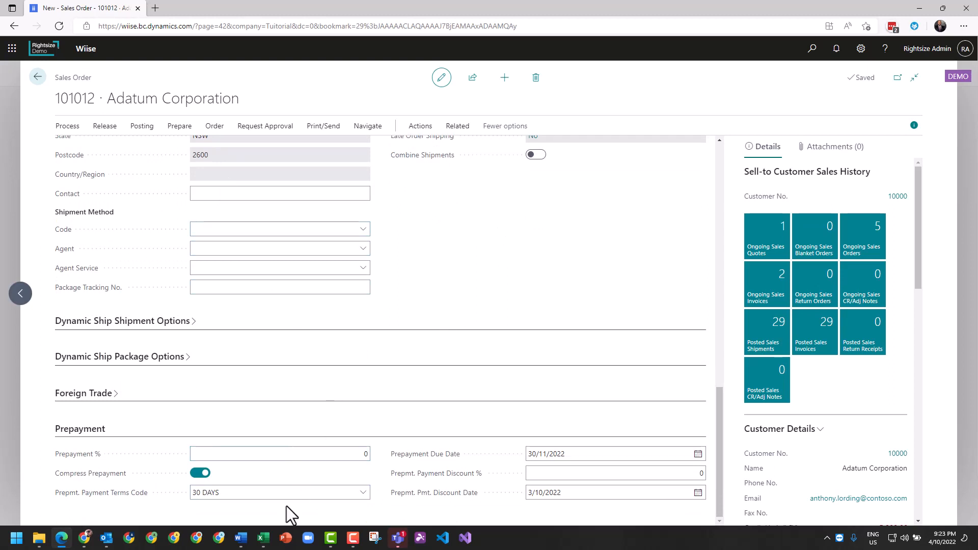
click(280, 453)
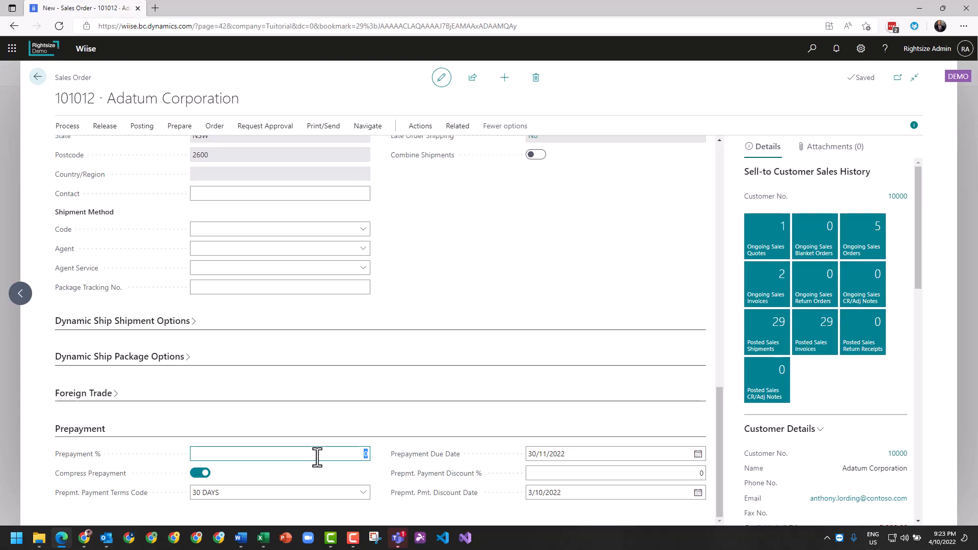
mouse_move(321, 380)
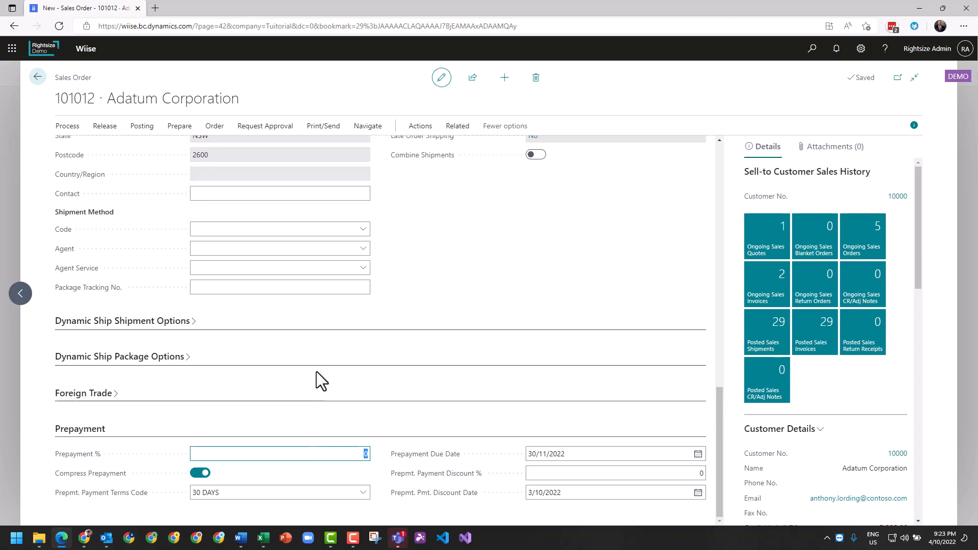
mouse_move(343, 377)
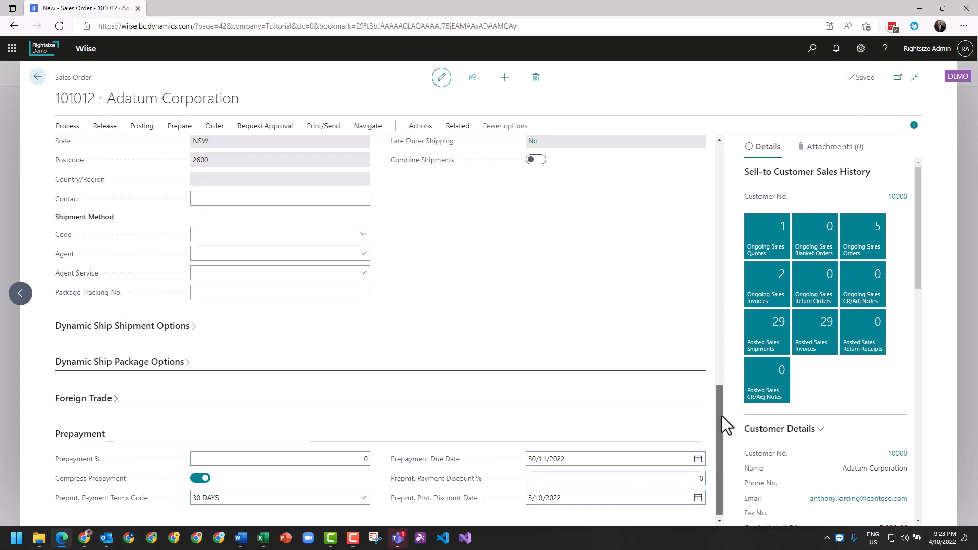
Step: Return to the order lines and enter 1 for quantity to ship and invoice
scroll(up, 3)
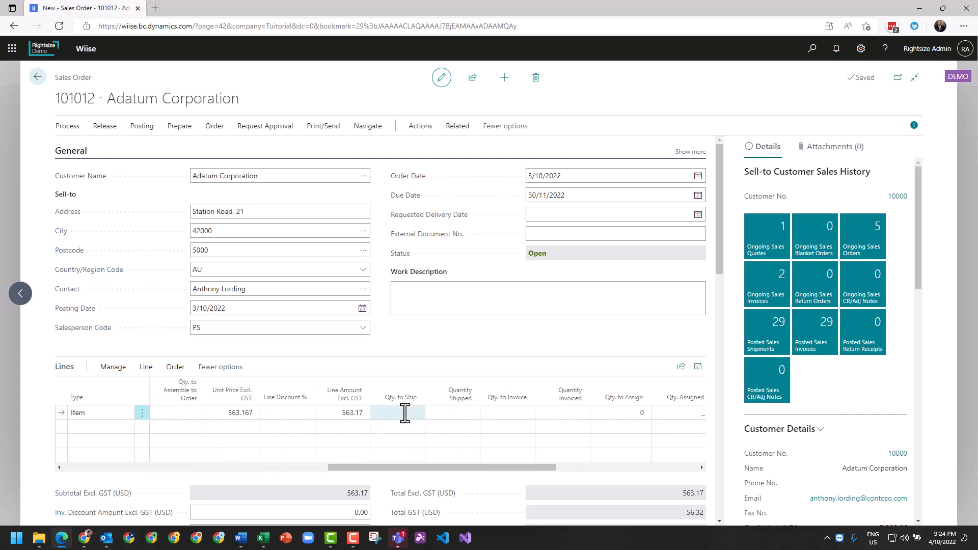
text(1)
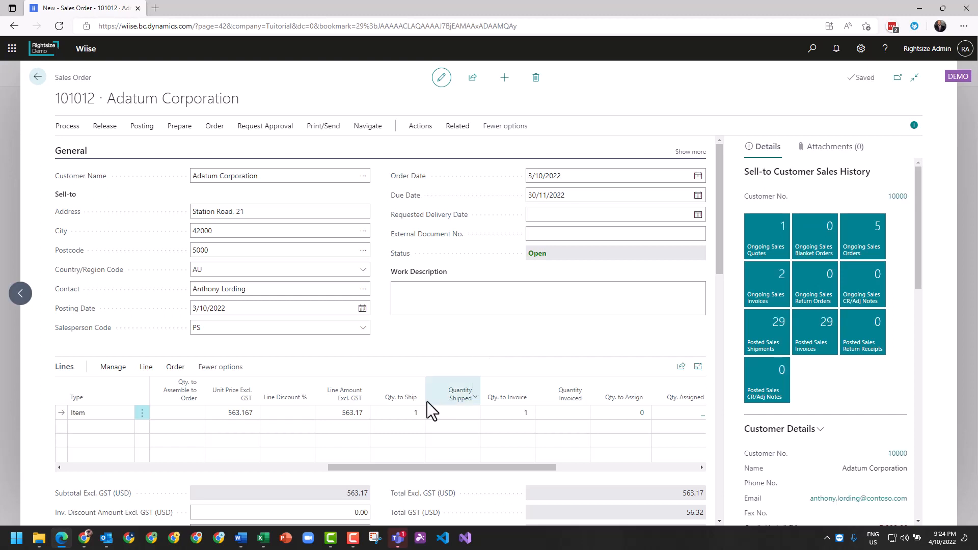
mouse_move(407, 367)
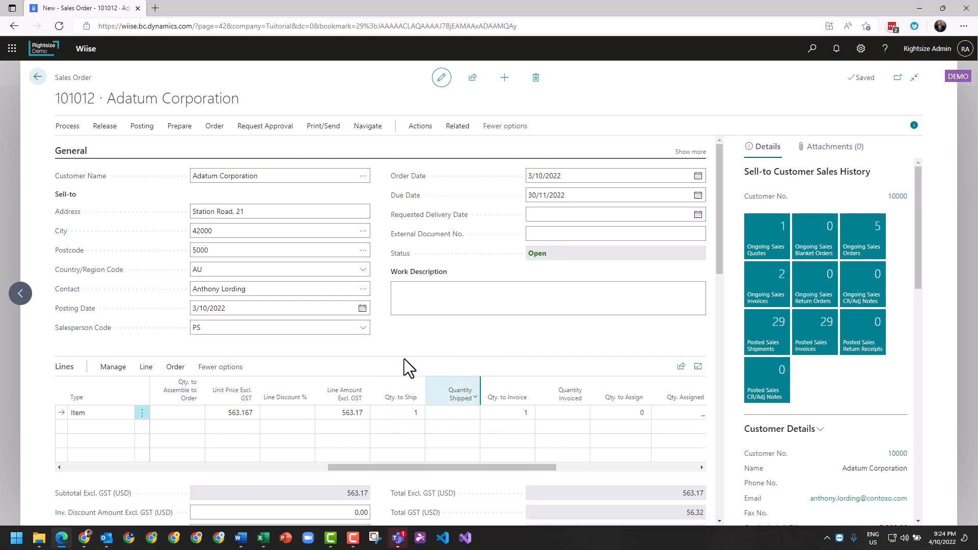
mouse_move(131, 134)
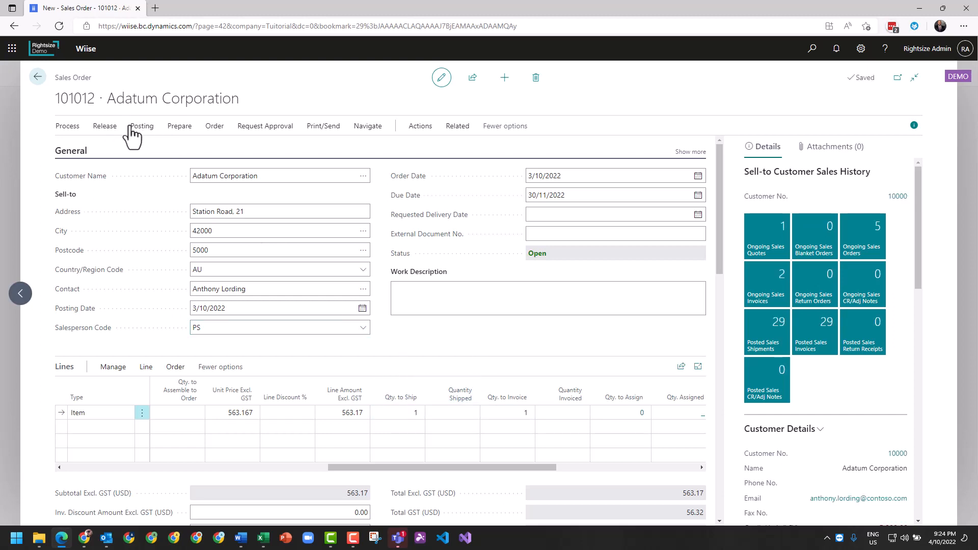
Step: Post order 101012 as Ship only, shipping quantity 1 without invoicing
click(141, 125)
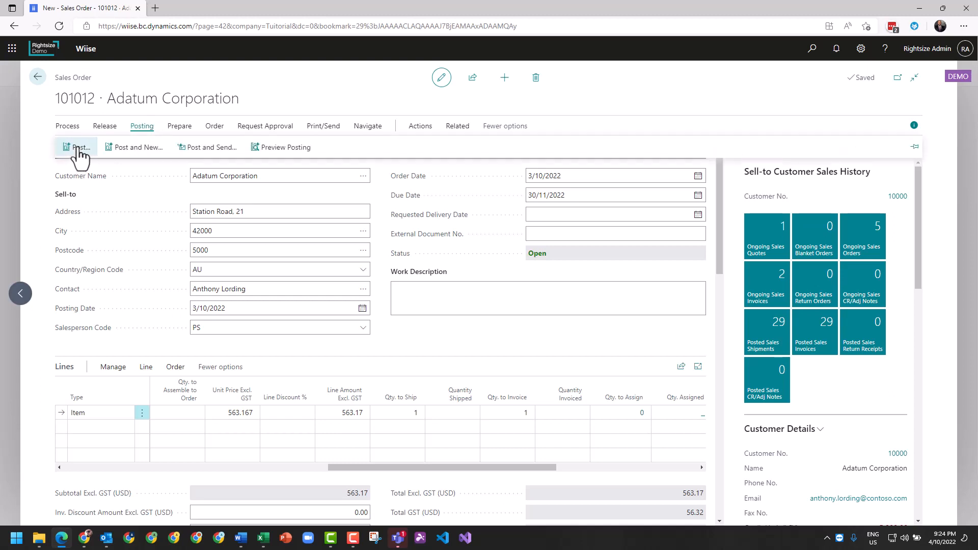
click(75, 147)
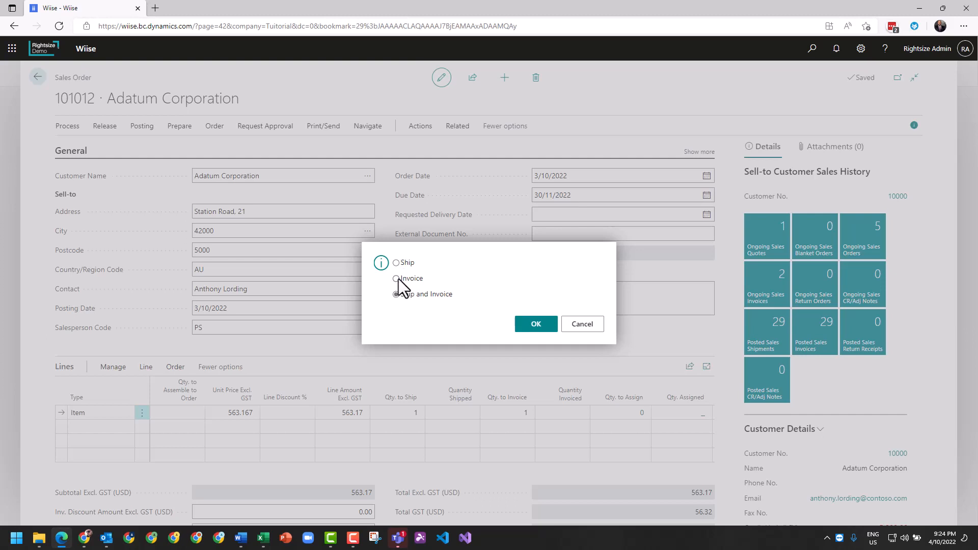
click(397, 293)
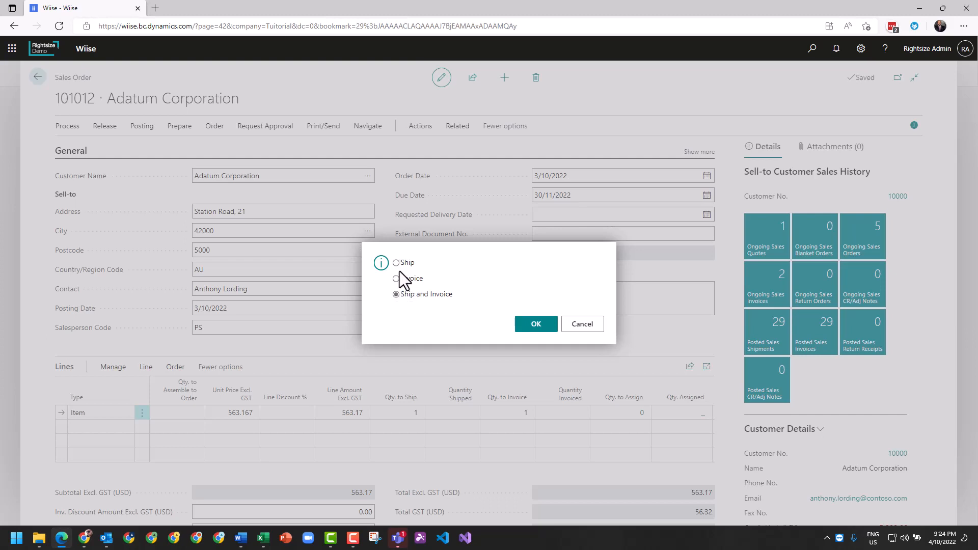
click(396, 262)
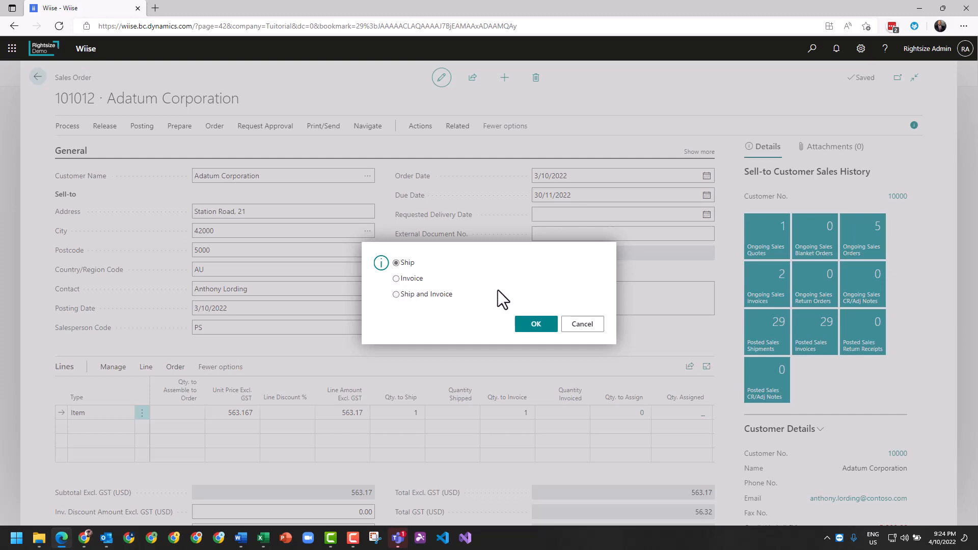
click(534, 324)
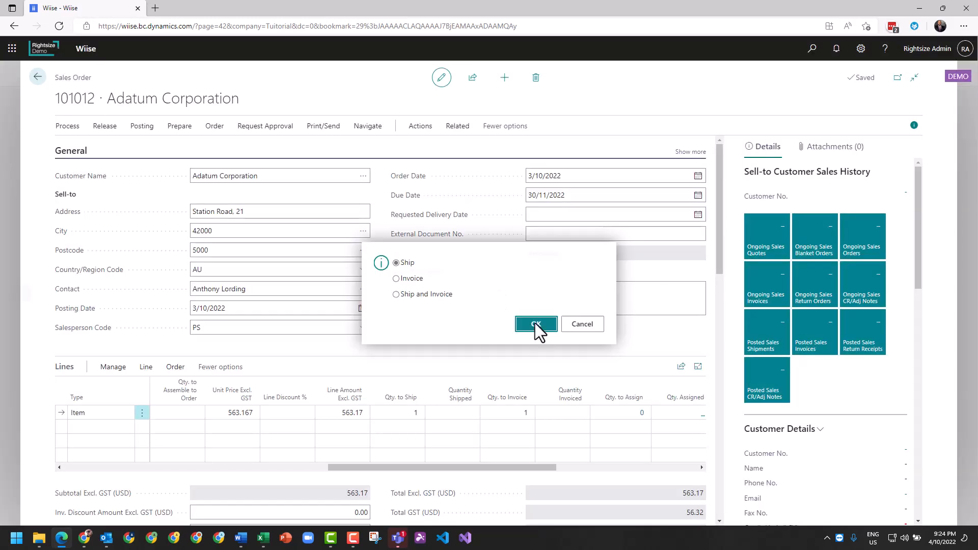
click(535, 323)
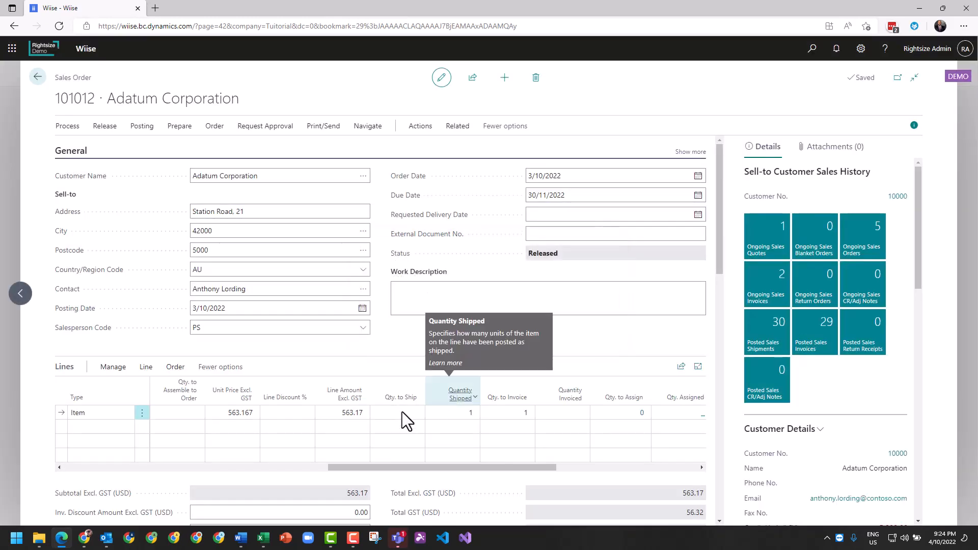
click(507, 412)
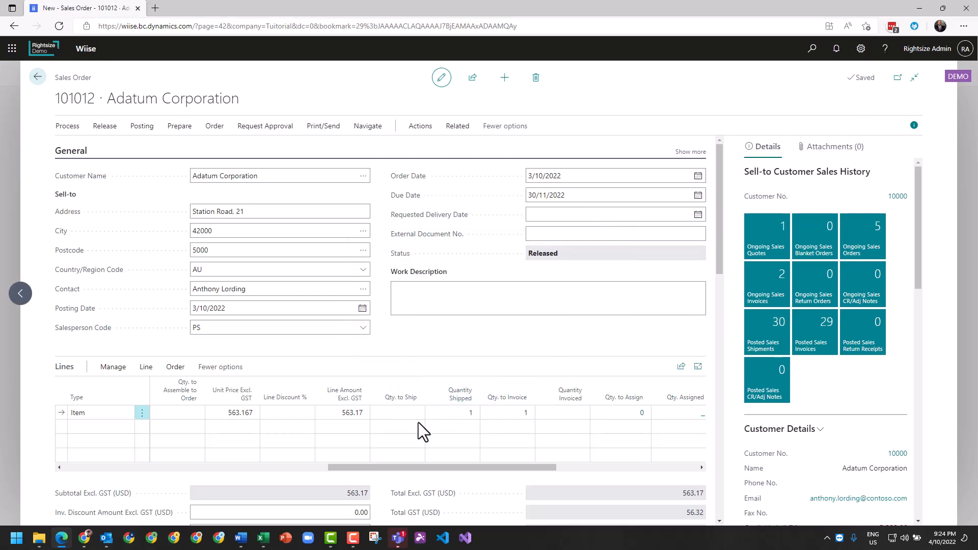
click(458, 412)
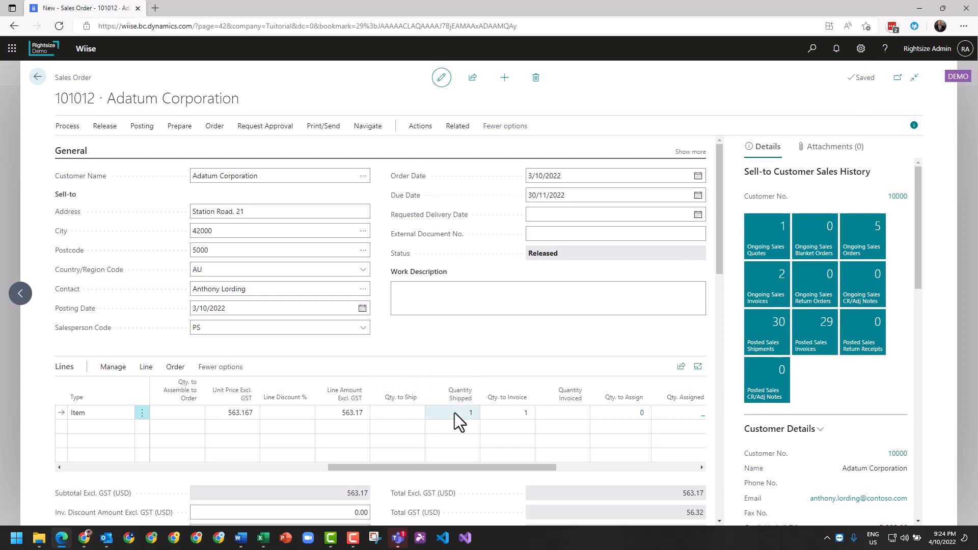
mouse_move(464, 427)
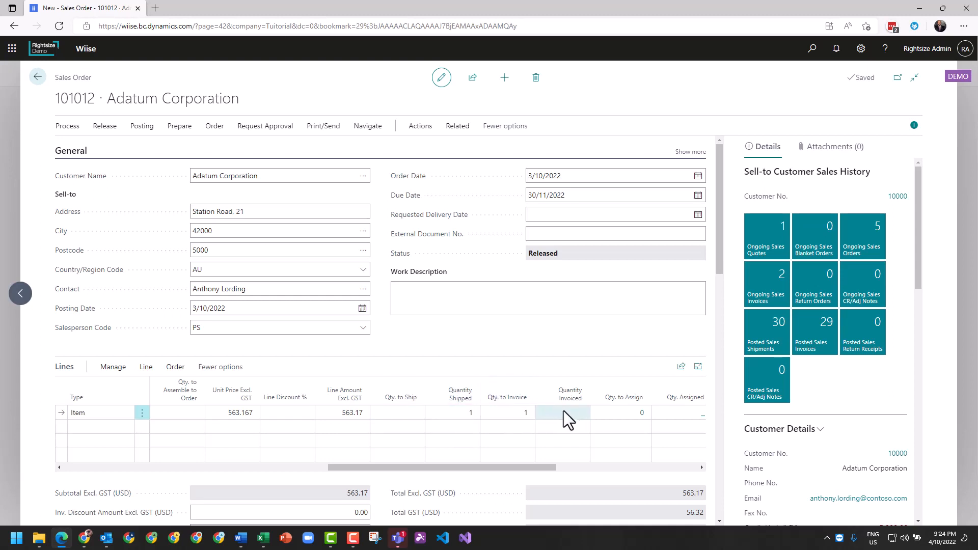
mouse_move(549, 423)
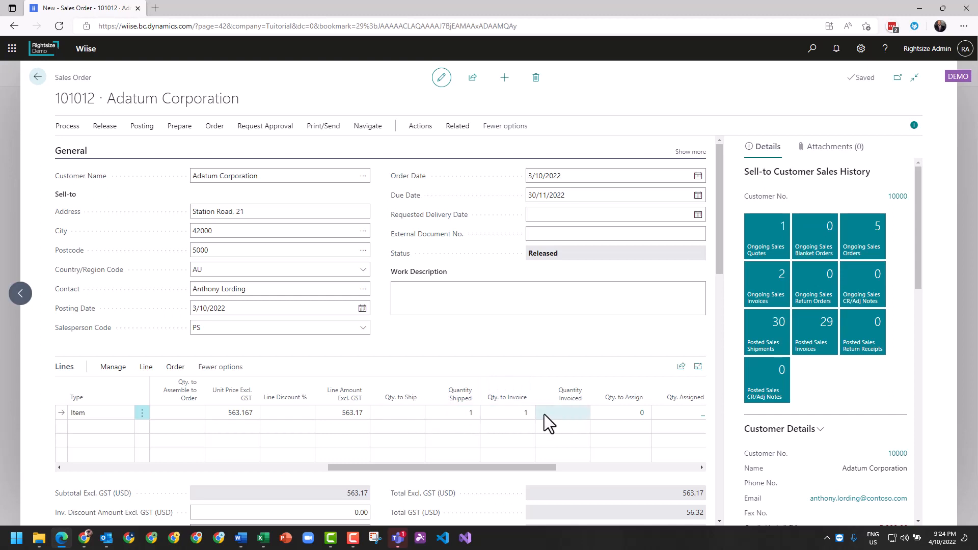
mouse_move(561, 423)
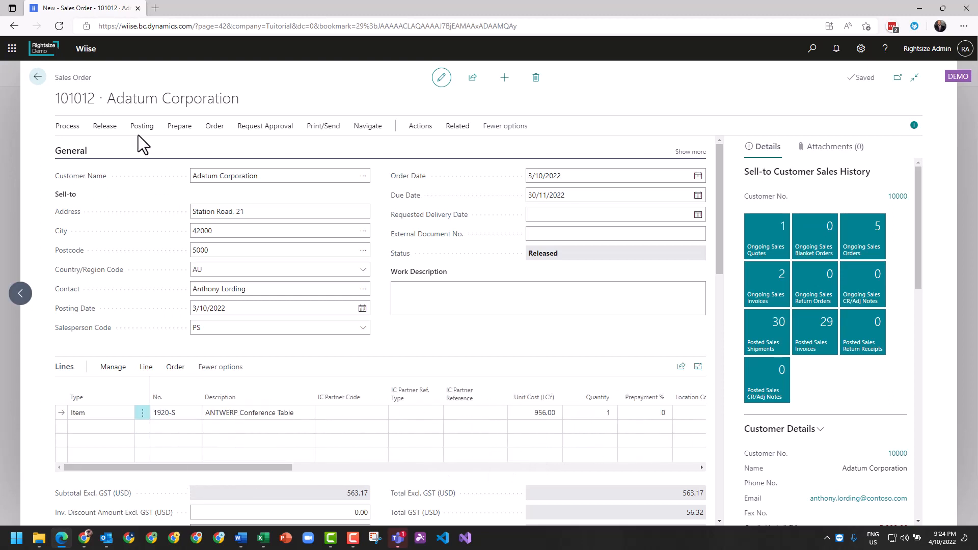
Step: Reopen order 101012 and add item 1920-S lines for 2 and 3 with no location
click(104, 125)
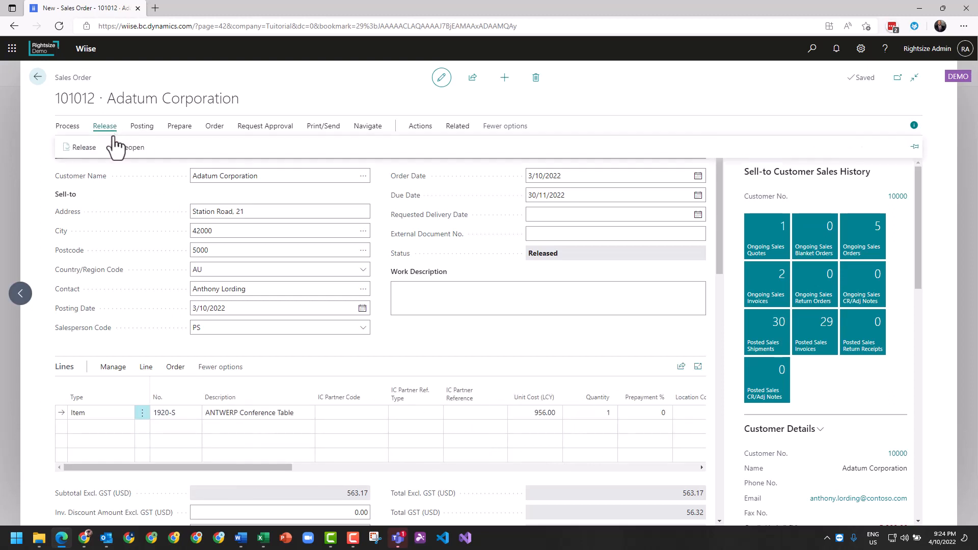
click(130, 147)
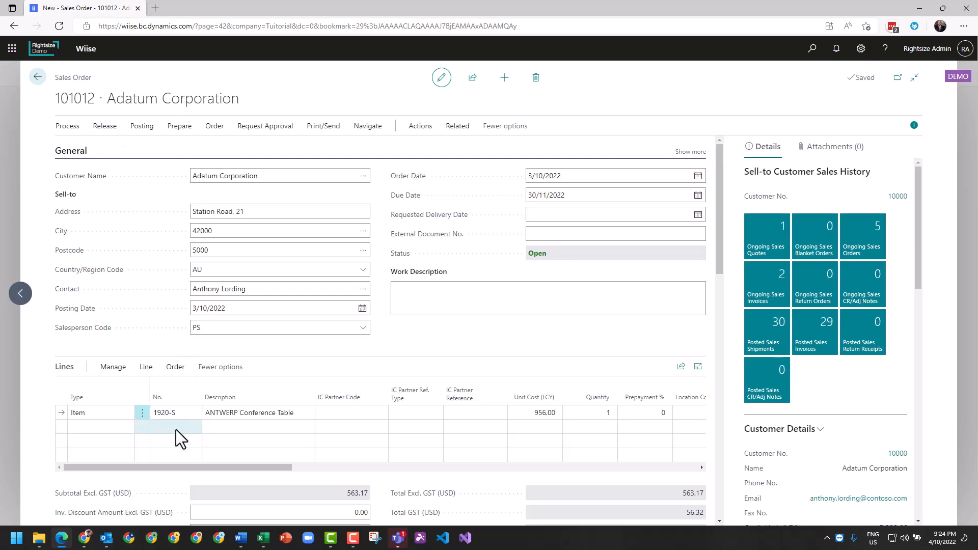
click(175, 437)
text(1920-S)
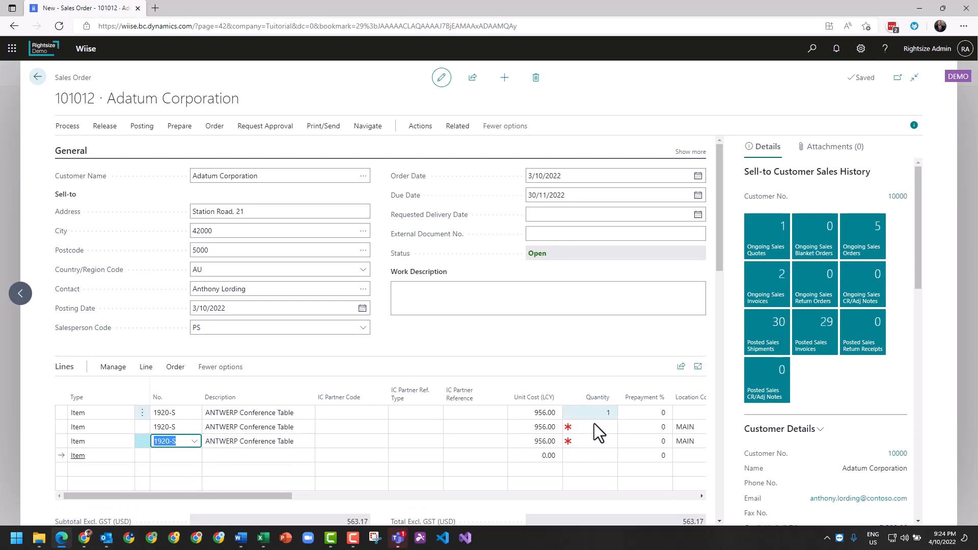
click(595, 427)
text(2)
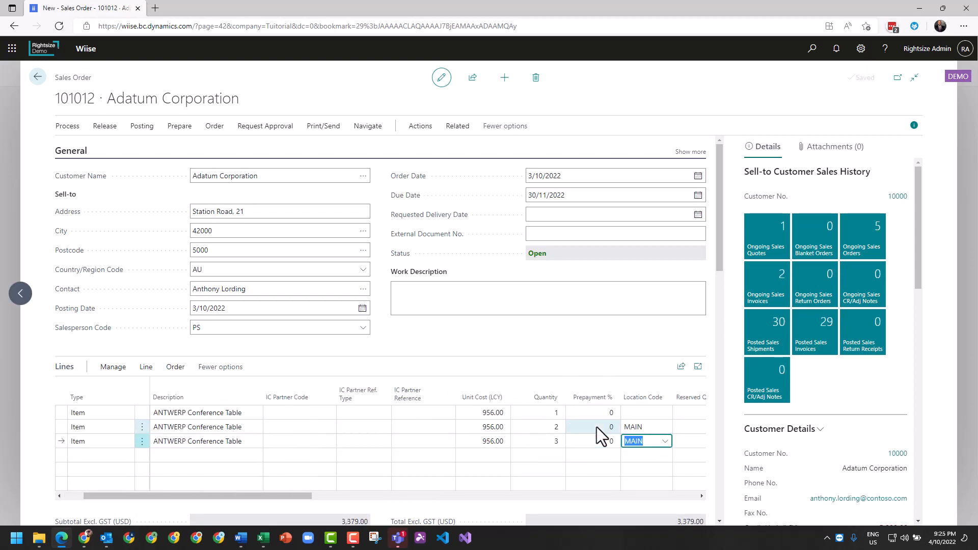
click(646, 427)
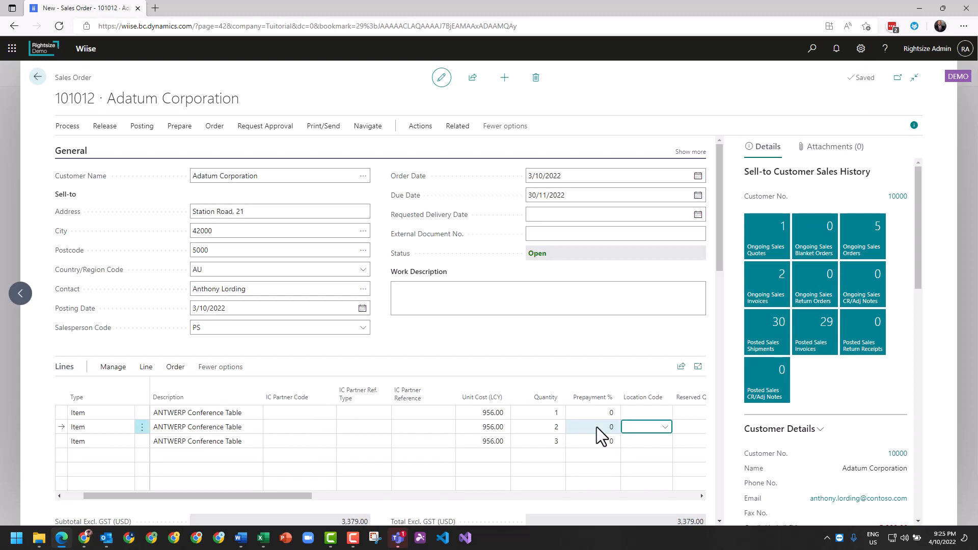
scroll(down, 3)
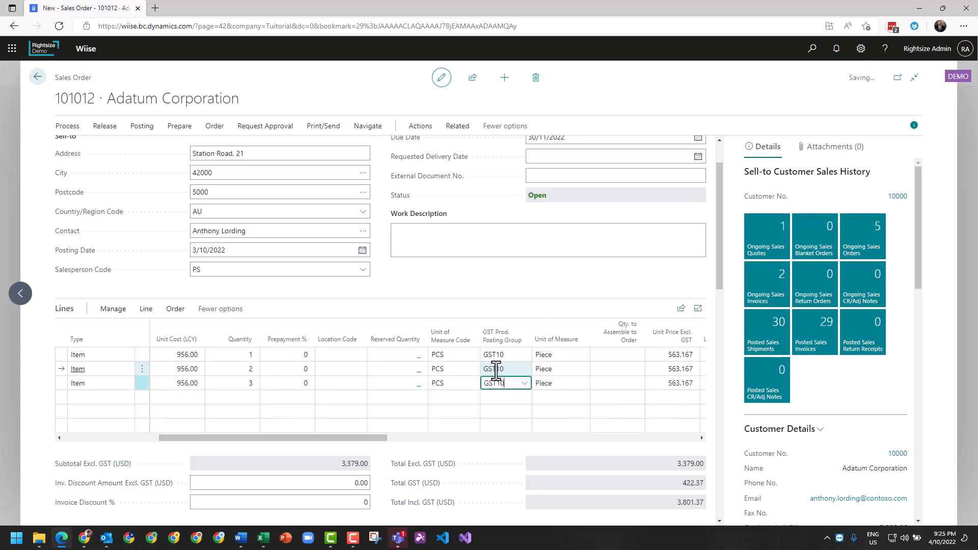
Step: Set GST Prod. Posting Group to GST10 on the conference table lines
click(502, 354)
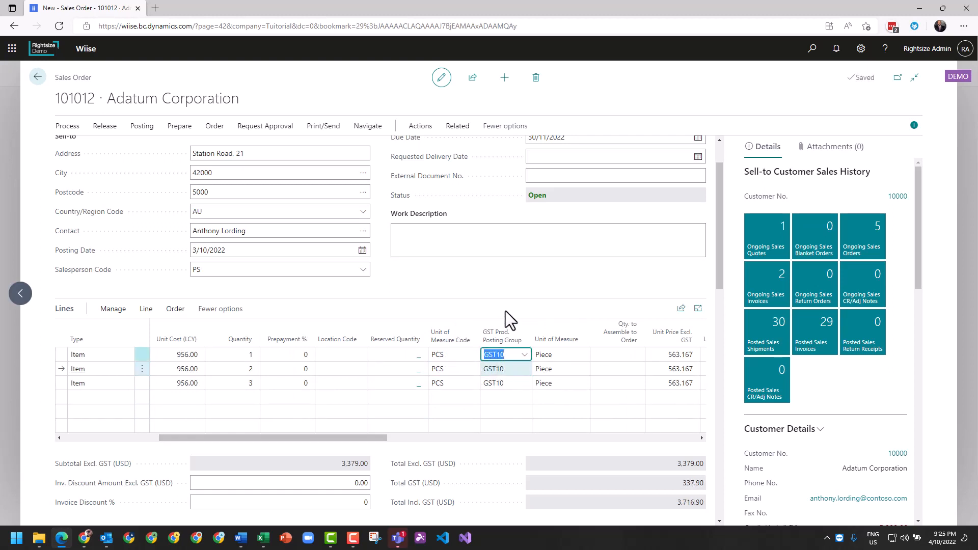
click(78, 355)
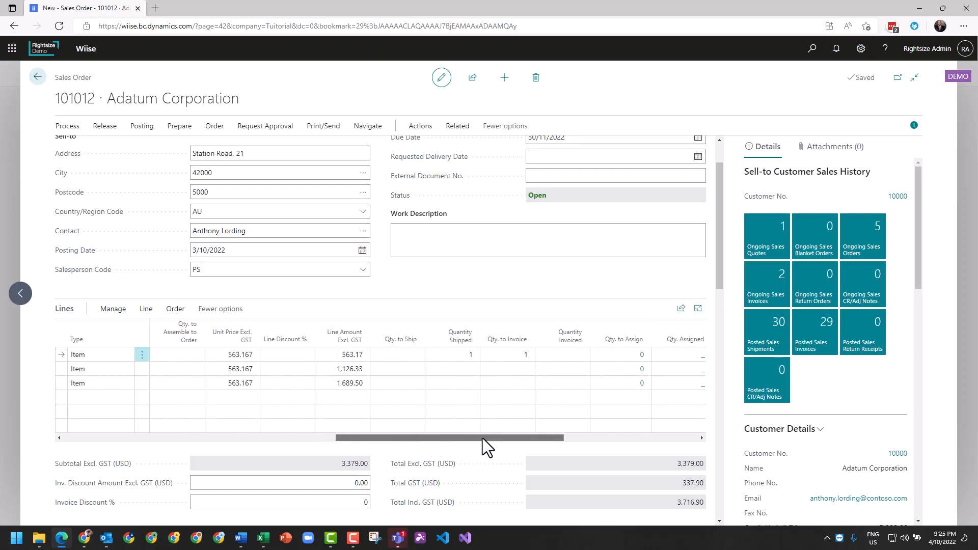
Step: Enter 2 as Qty. to Ship on the second order line
scroll(right, 3)
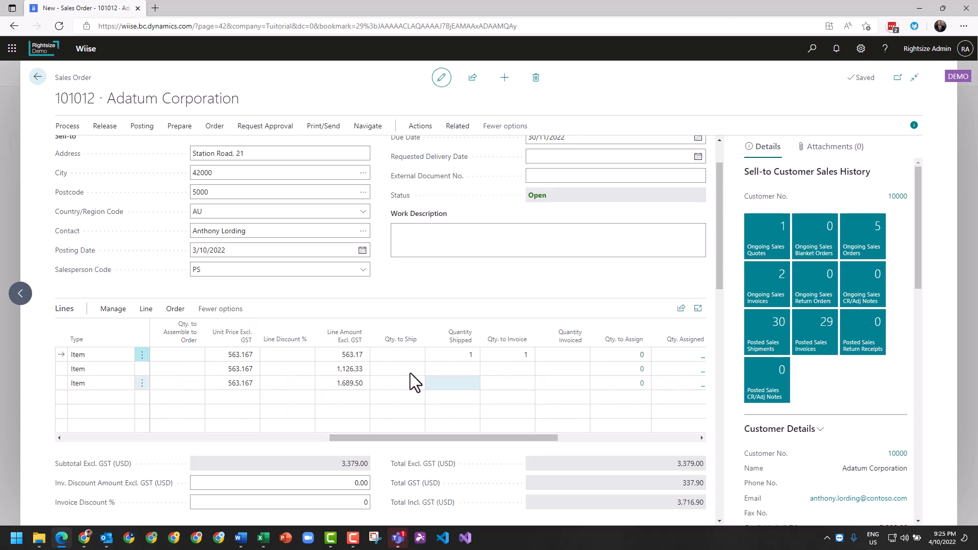
click(397, 368)
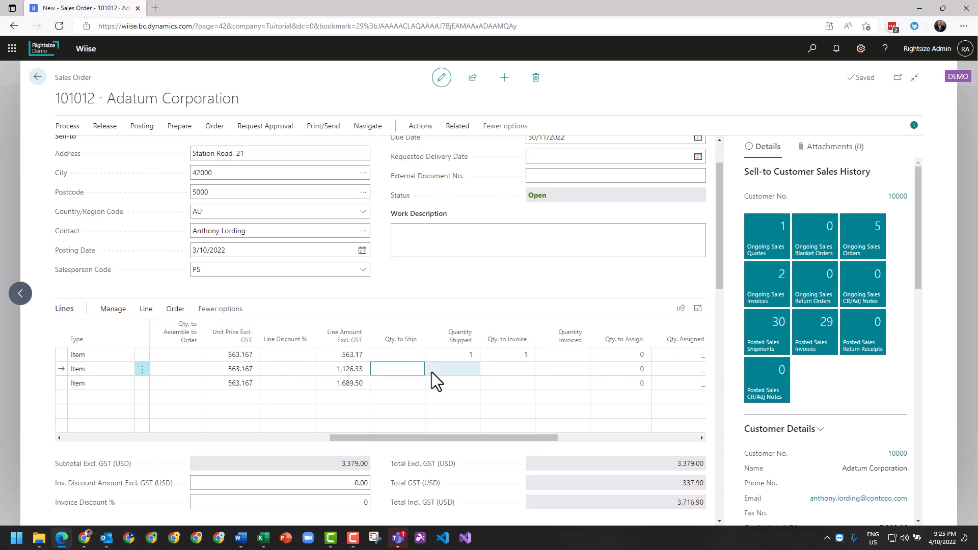
text(2)
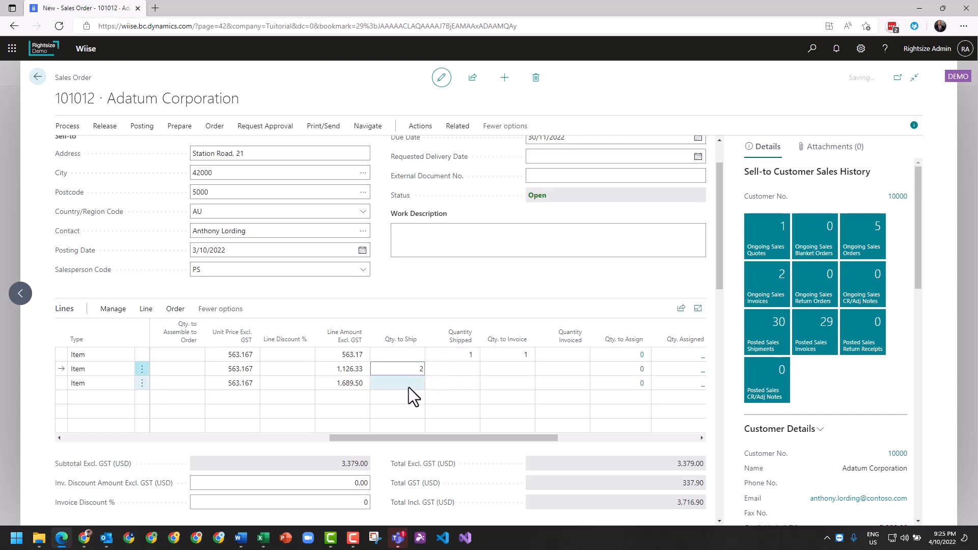
key(Return)
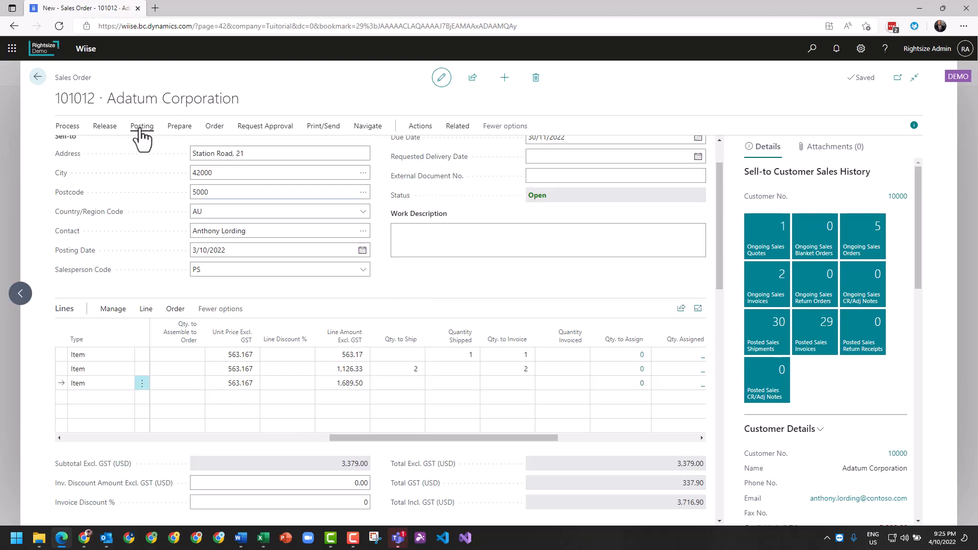
Step: Post the order with Ship and Invoice
click(142, 125)
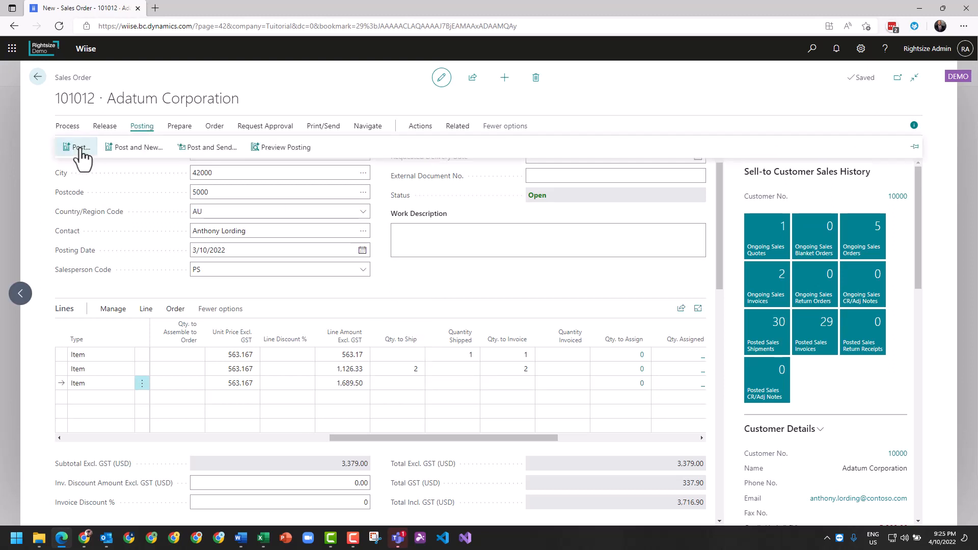
click(77, 147)
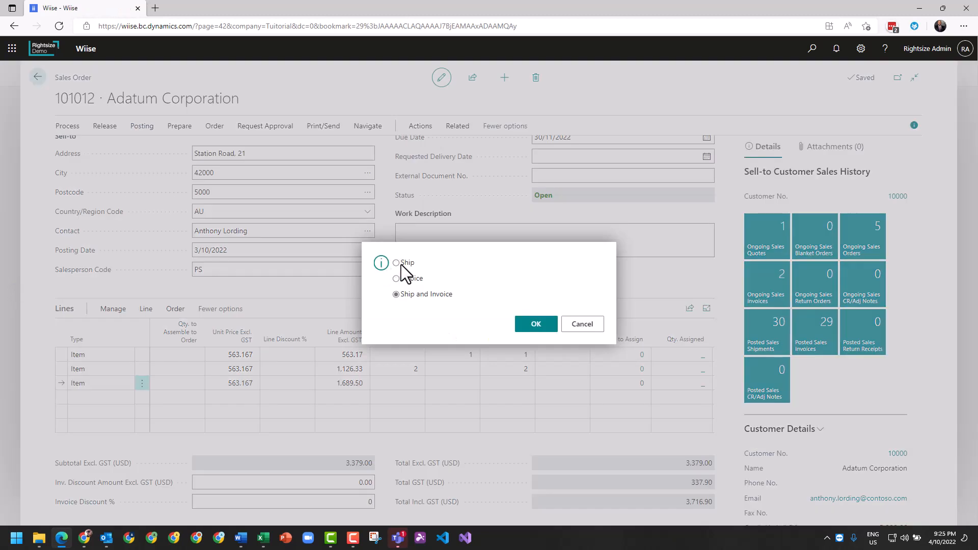
mouse_move(582, 324)
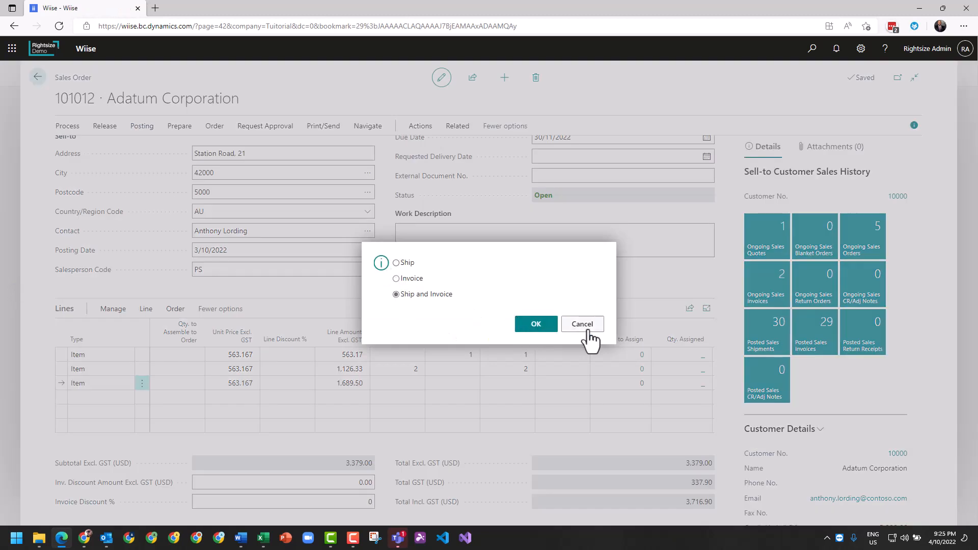
mouse_move(529, 379)
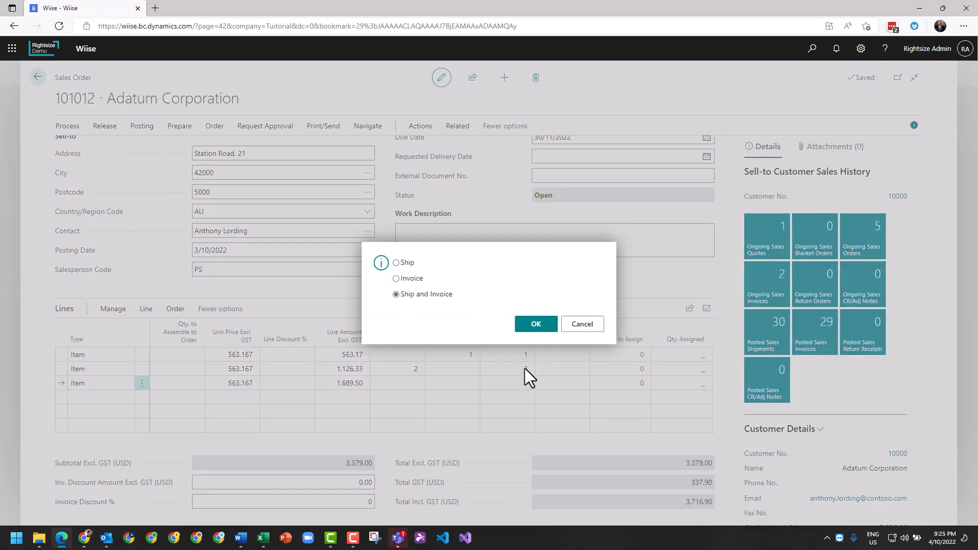
mouse_move(527, 365)
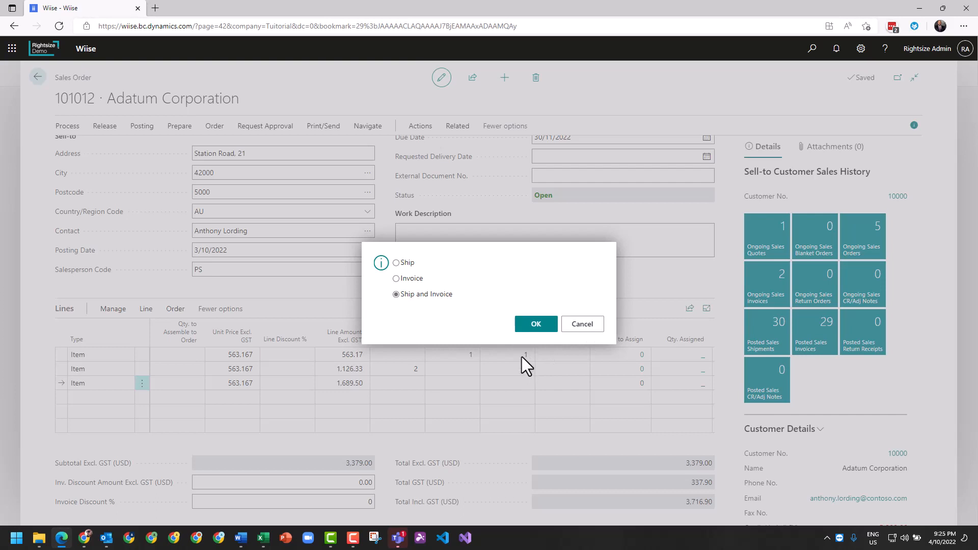
click(534, 323)
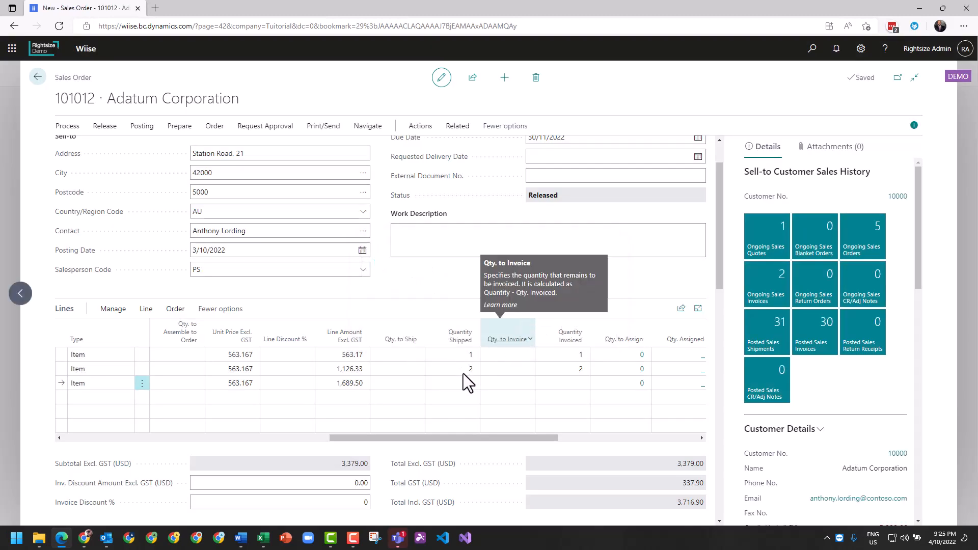
mouse_move(542, 368)
text(3)
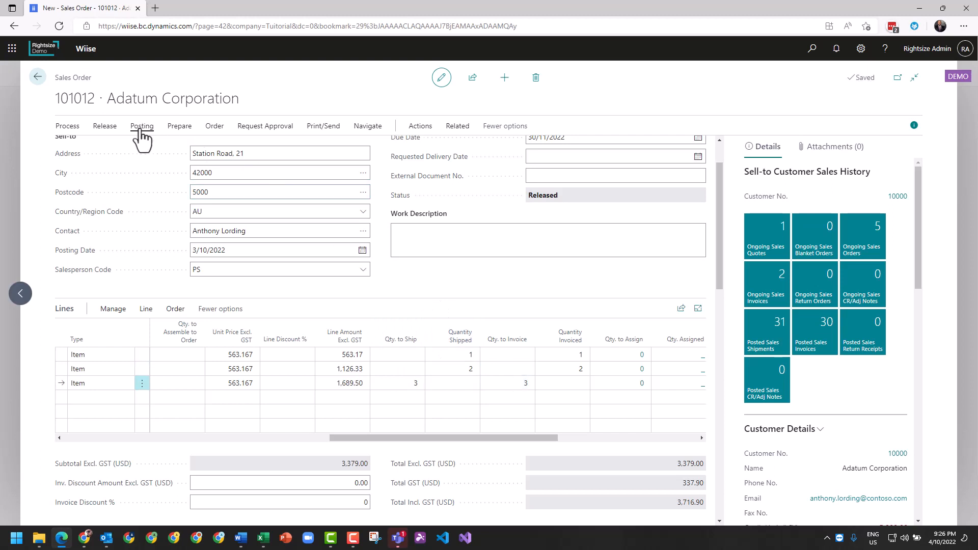
mouse_move(78, 155)
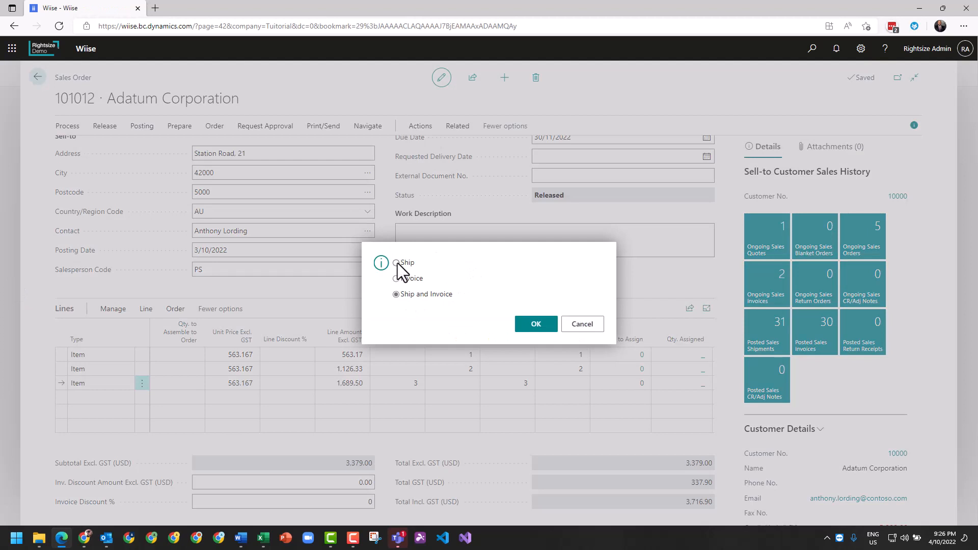
click(397, 294)
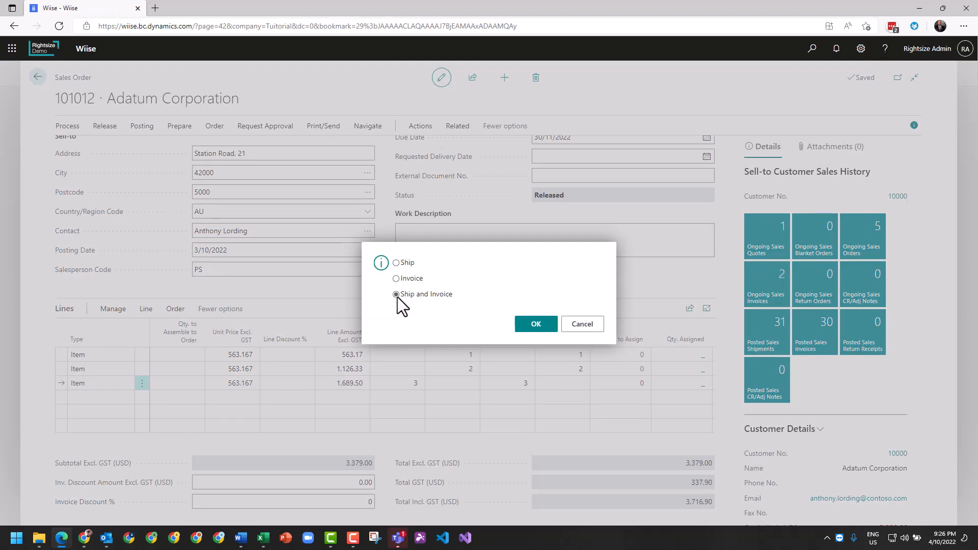
mouse_move(411, 299)
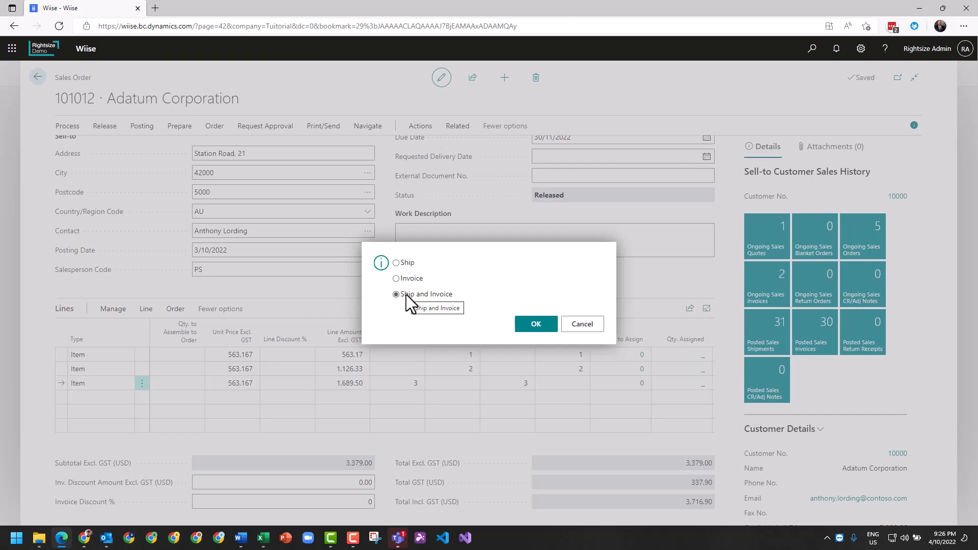
mouse_move(112, 122)
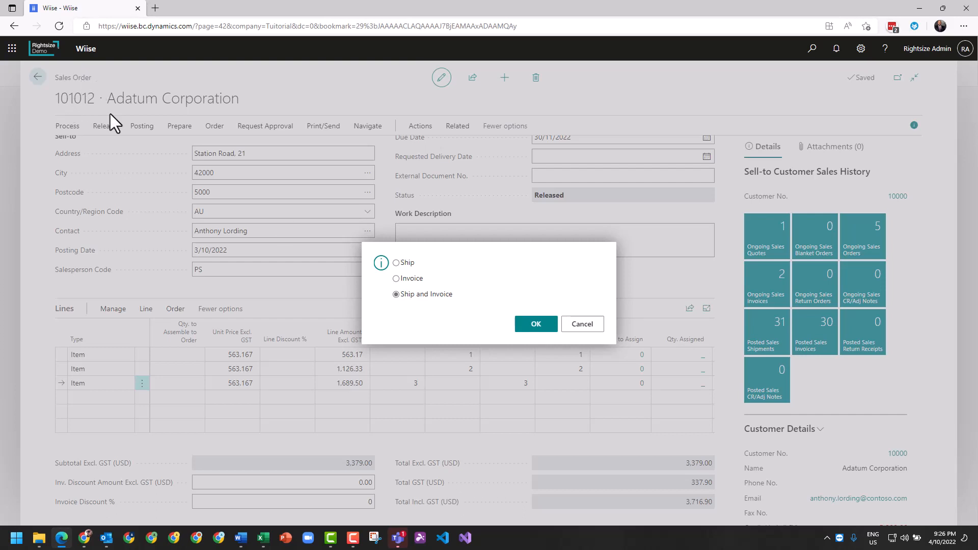
mouse_move(411, 274)
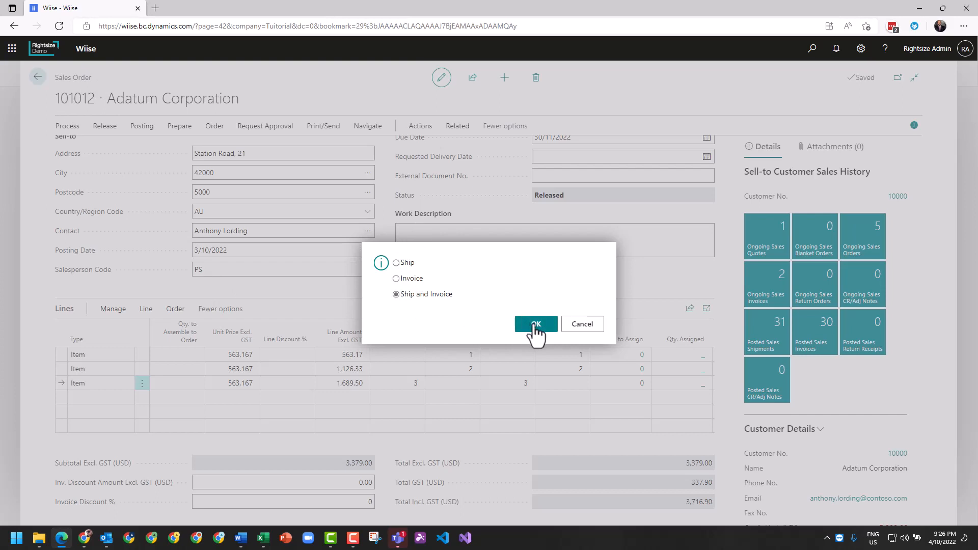
mouse_move(403, 301)
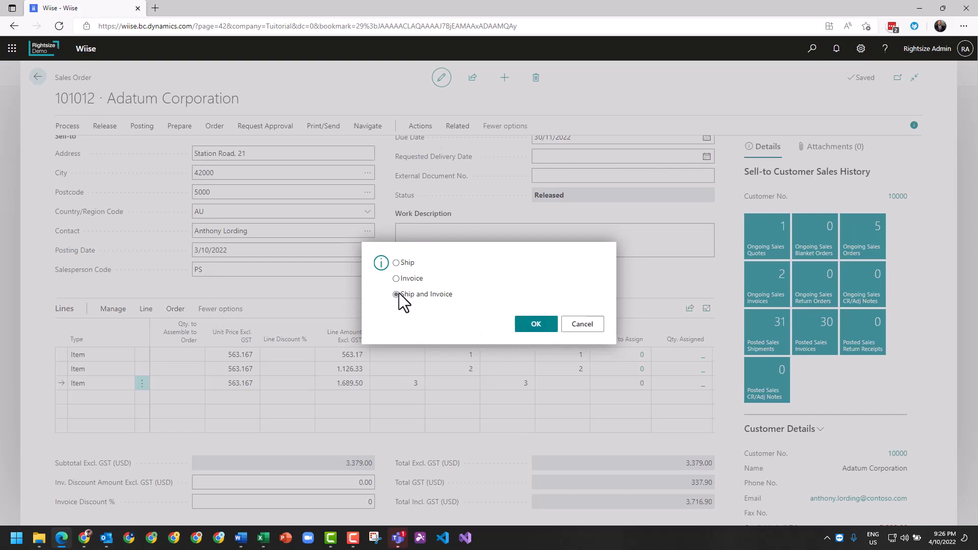
mouse_move(581, 324)
text(sales se)
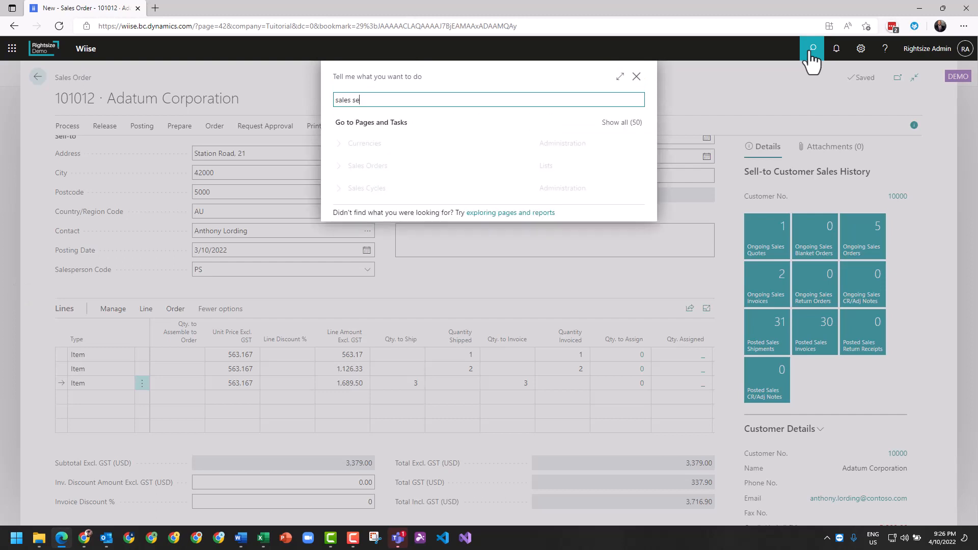
Step: In Sales & Receivables Setup, enable Archive Orders and Return Orders, set Archive Quotes to Always
text(tup)
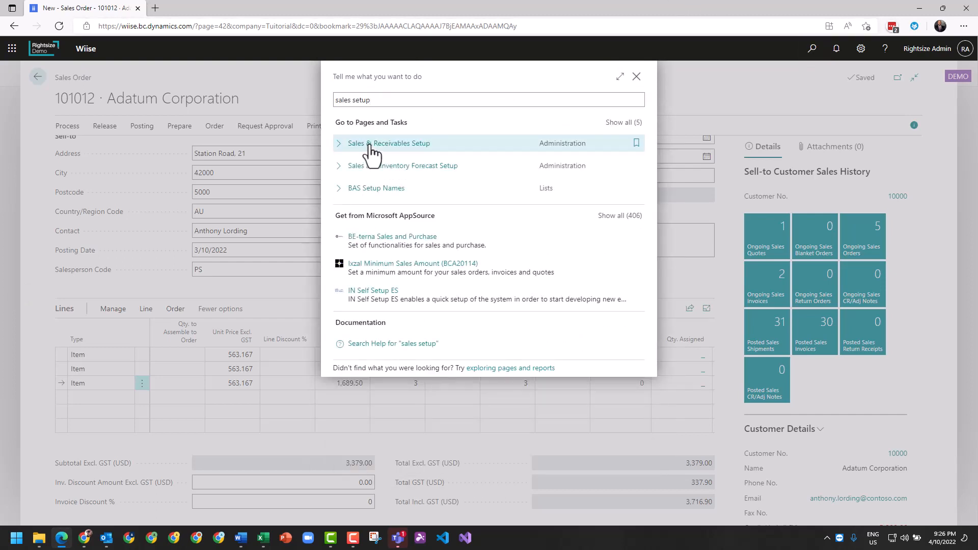
click(389, 143)
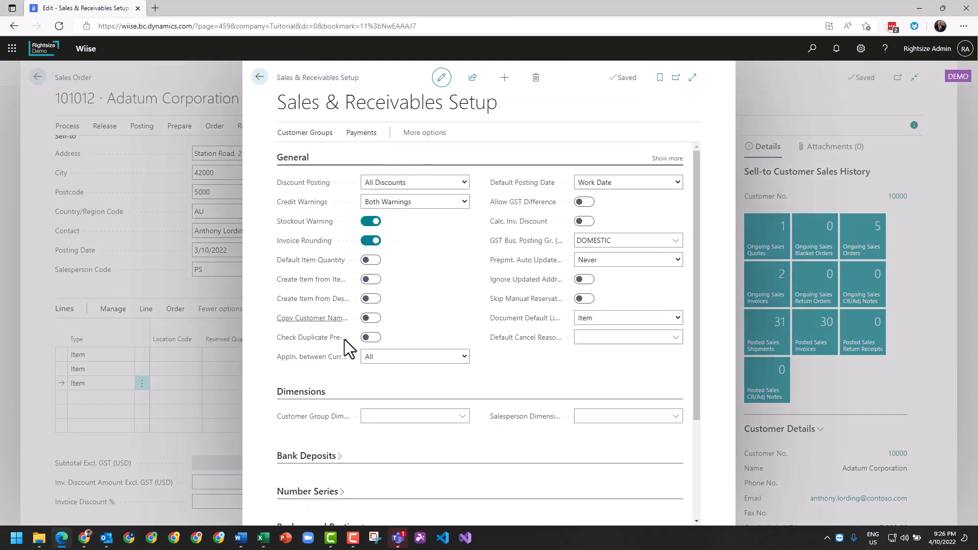
scroll(down, 3)
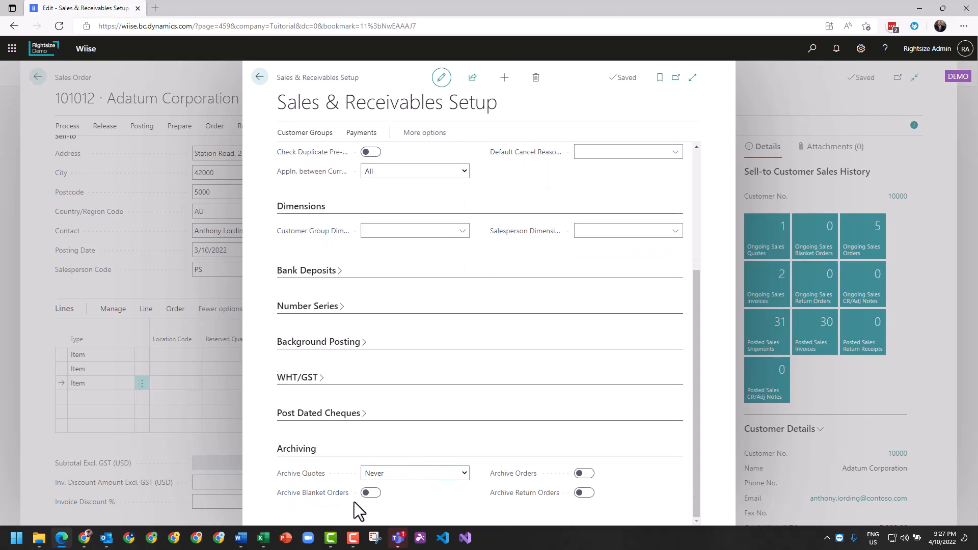
mouse_move(476, 505)
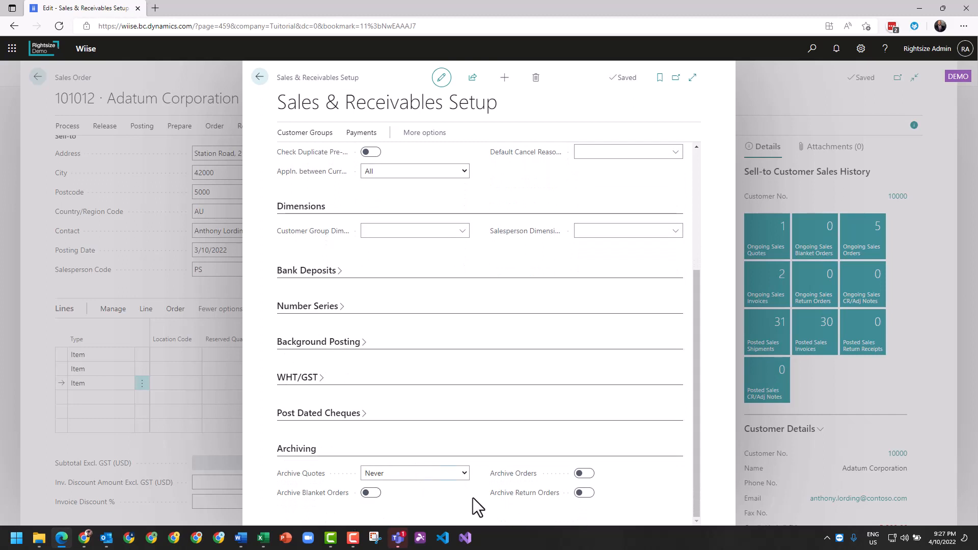
click(583, 472)
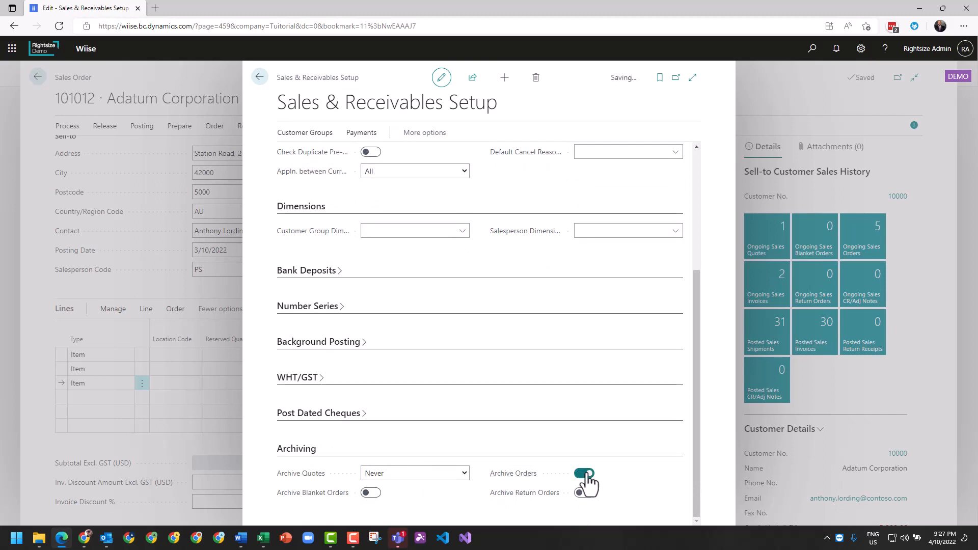
click(583, 472)
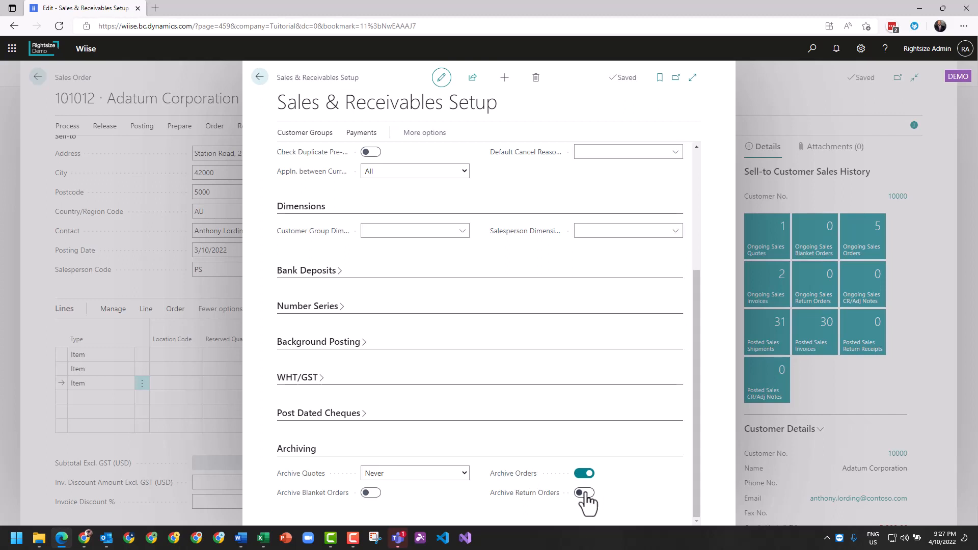
click(583, 492)
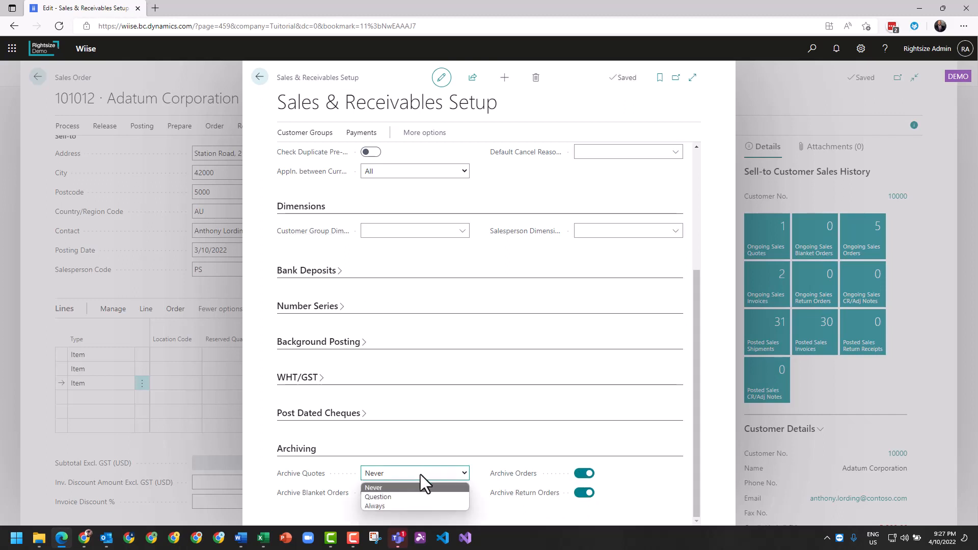
click(375, 506)
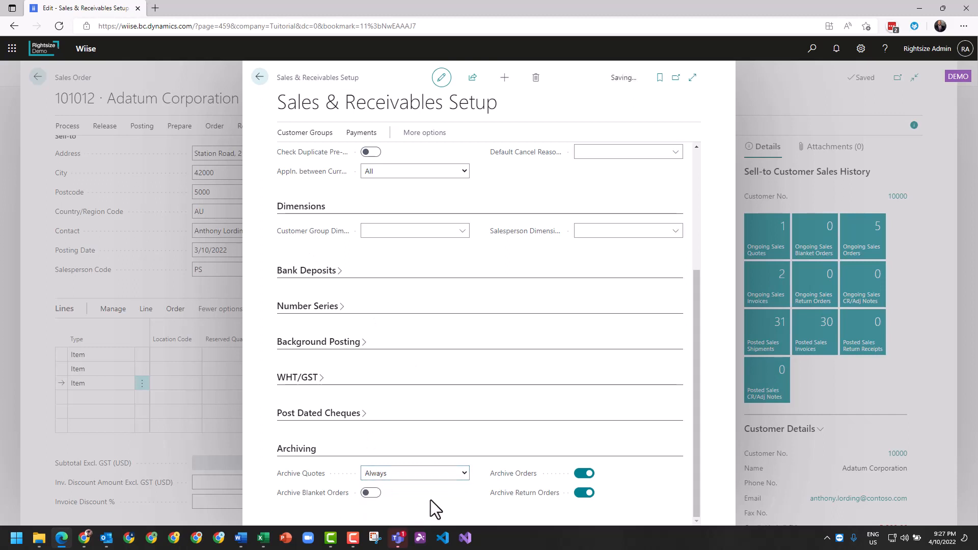
click(259, 77)
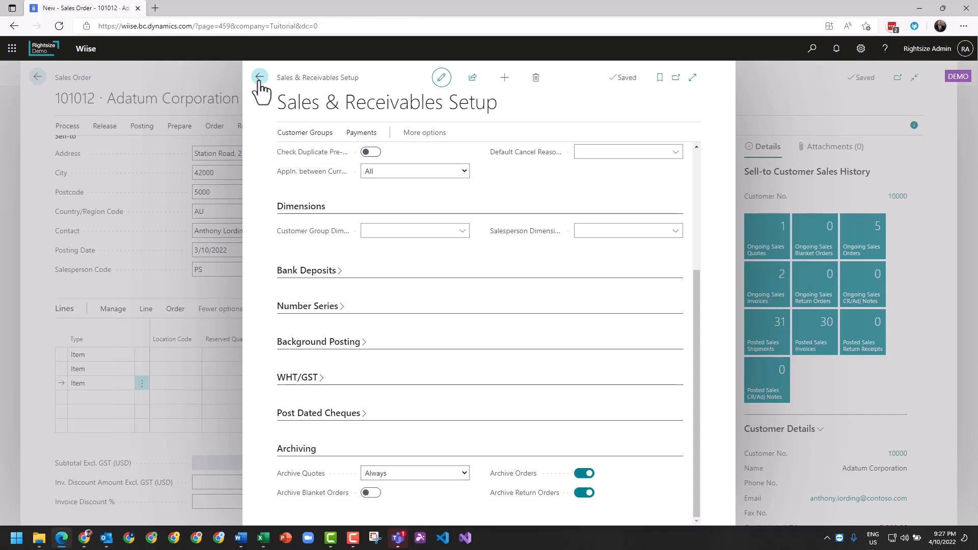
click(260, 76)
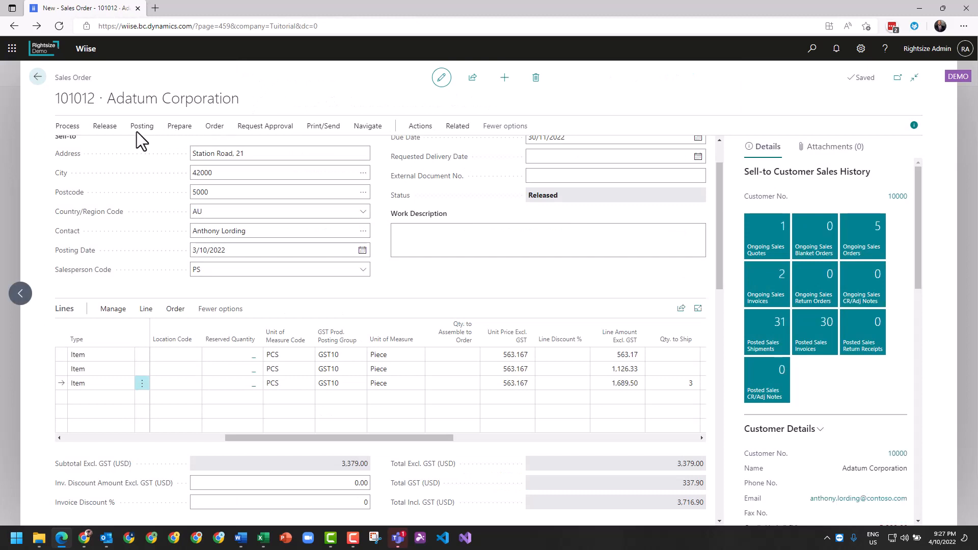
Step: Post the remaining lines of order 101012 with Ship and Invoice
scroll(right, 3)
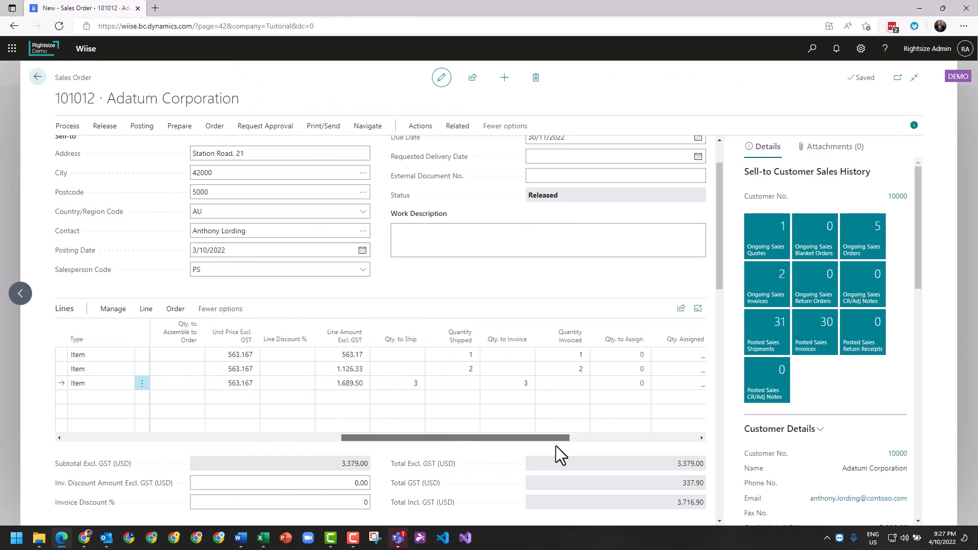
click(560, 382)
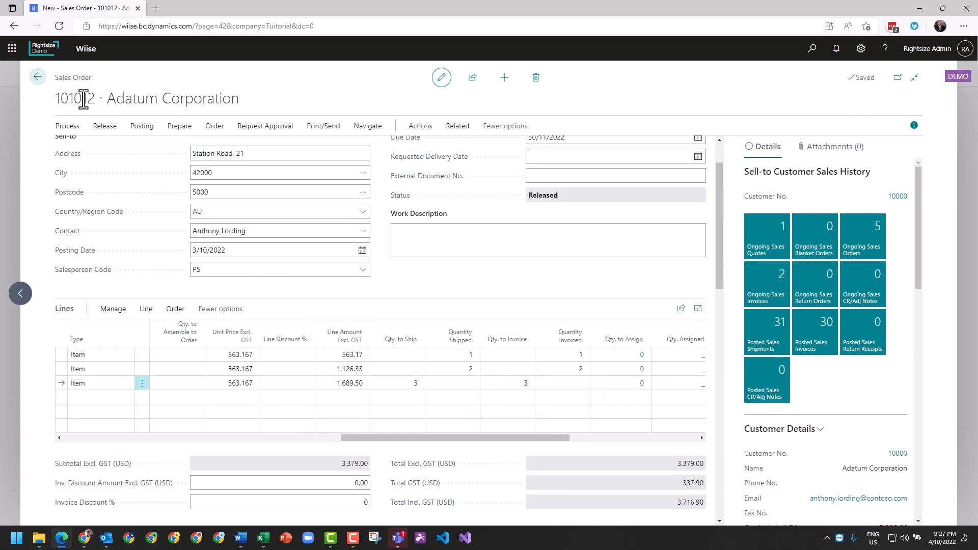
mouse_move(133, 103)
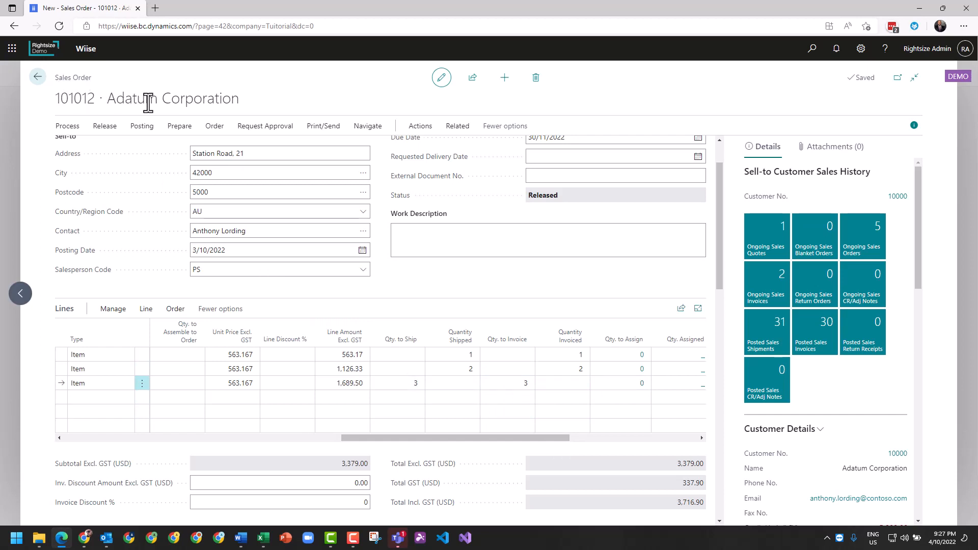
mouse_move(179, 125)
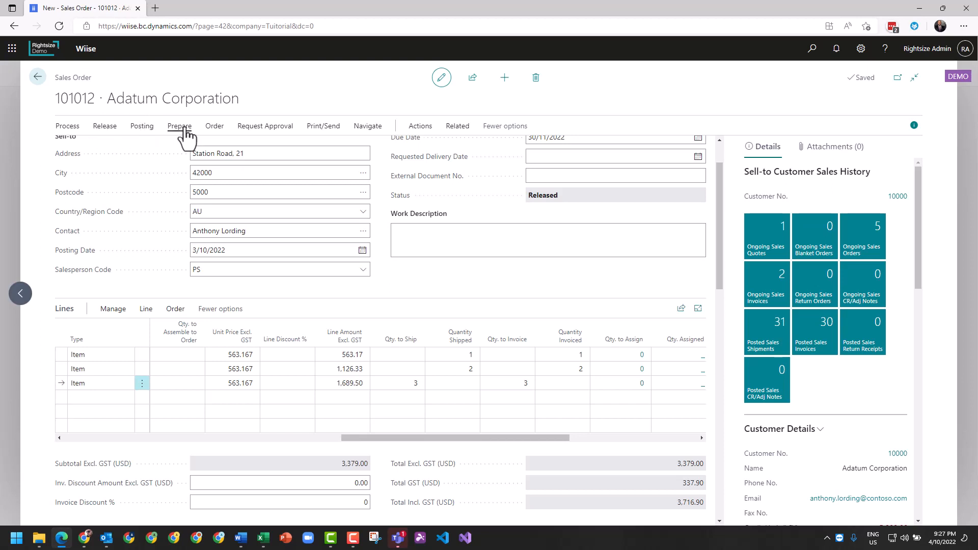
click(141, 125)
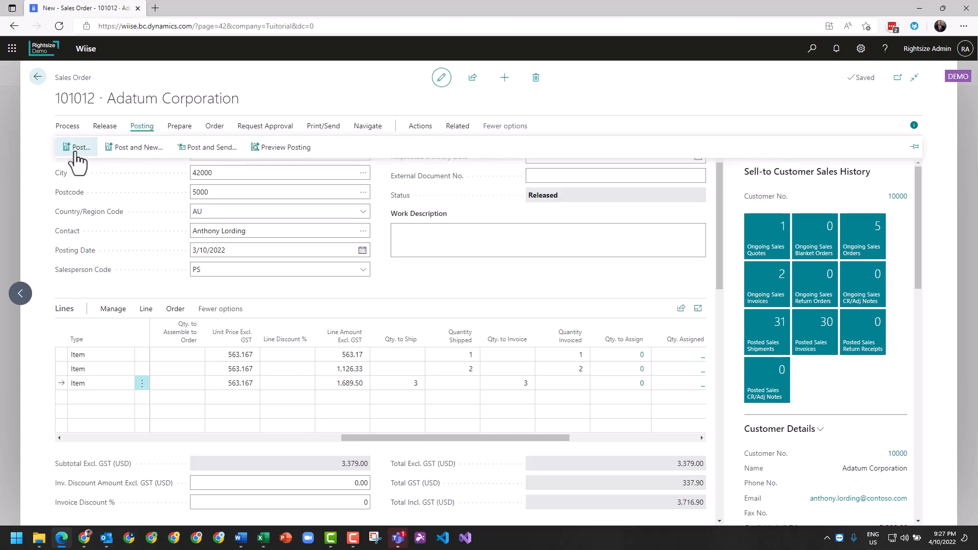
click(77, 147)
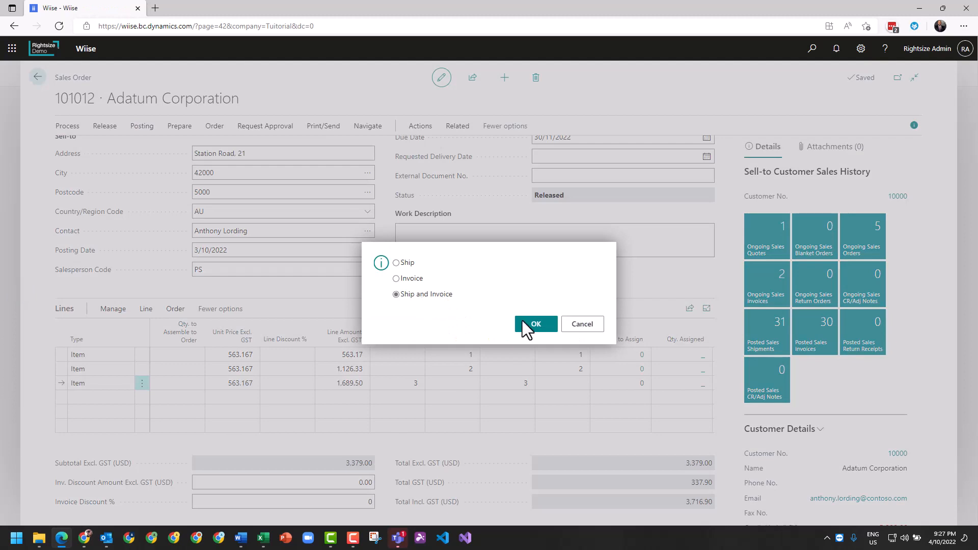
click(535, 324)
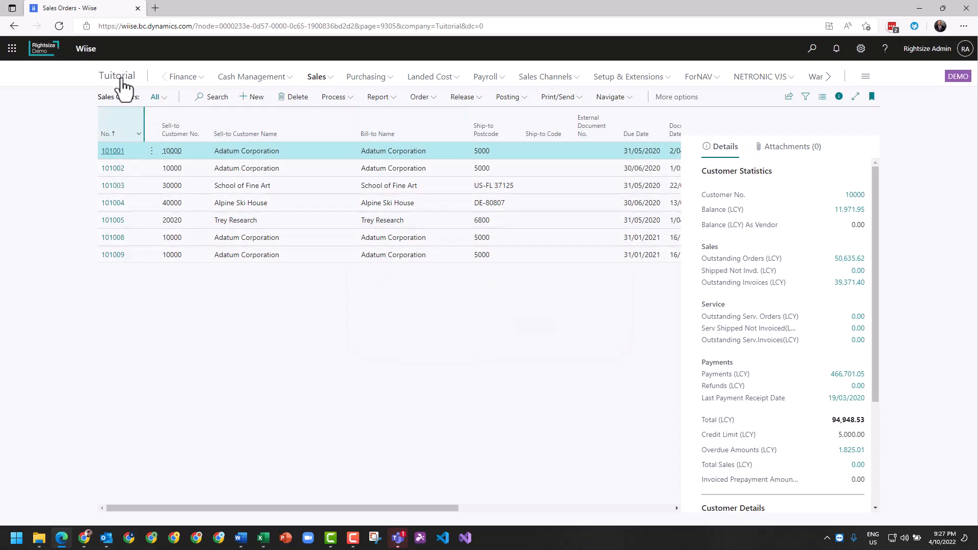
mouse_move(811, 48)
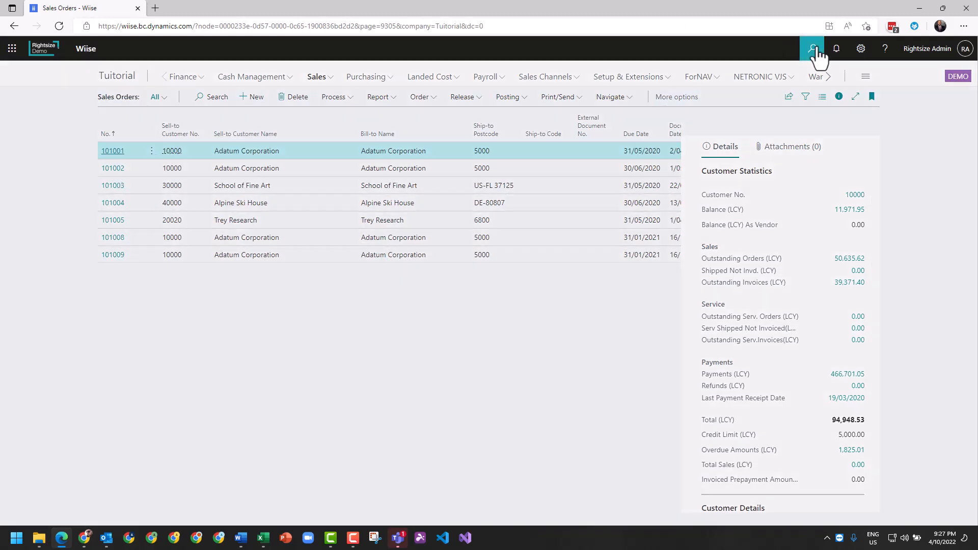
click(812, 49)
text(achive sales)
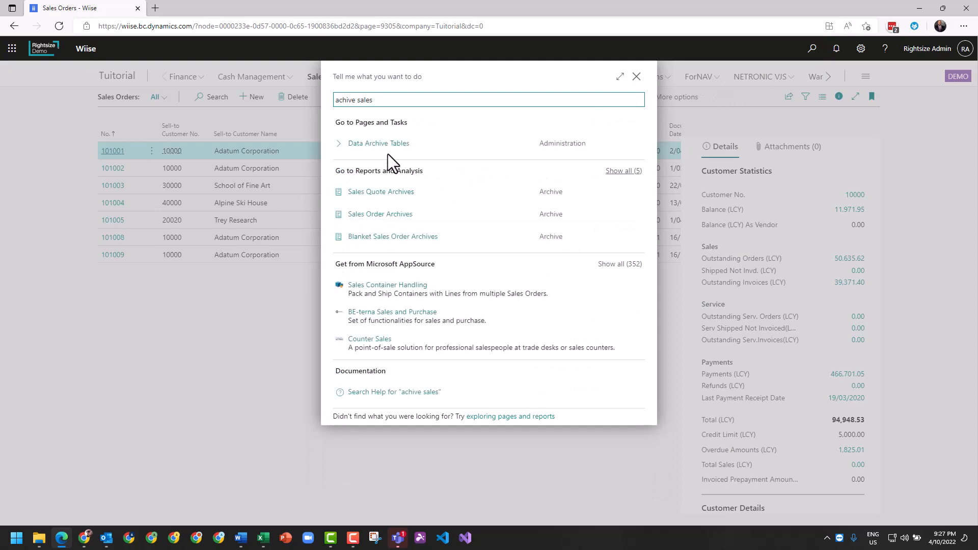
mouse_move(371, 222)
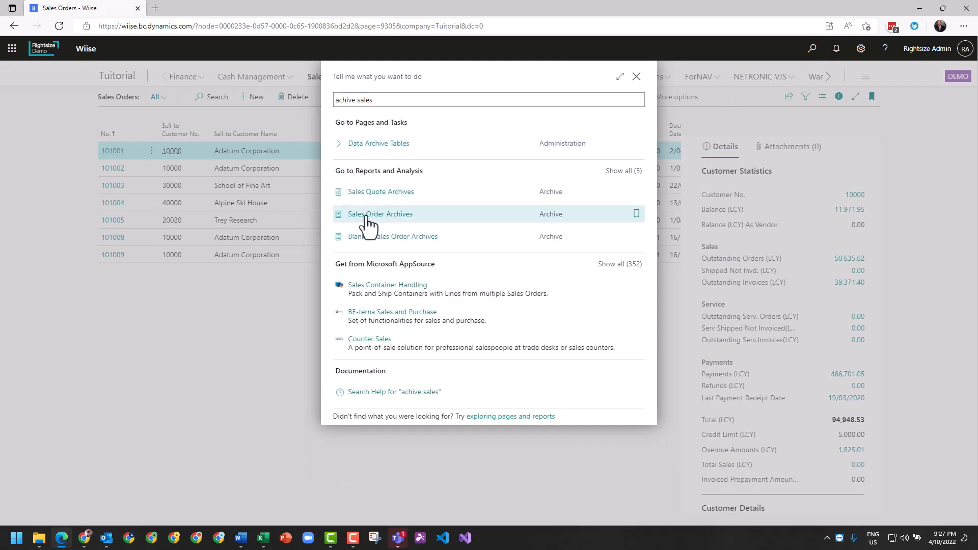
click(380, 214)
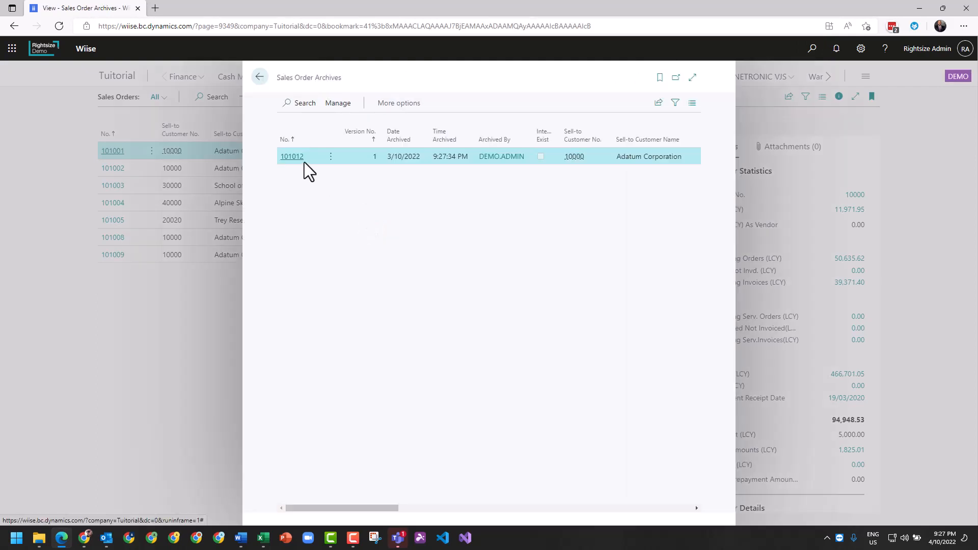
mouse_move(294, 167)
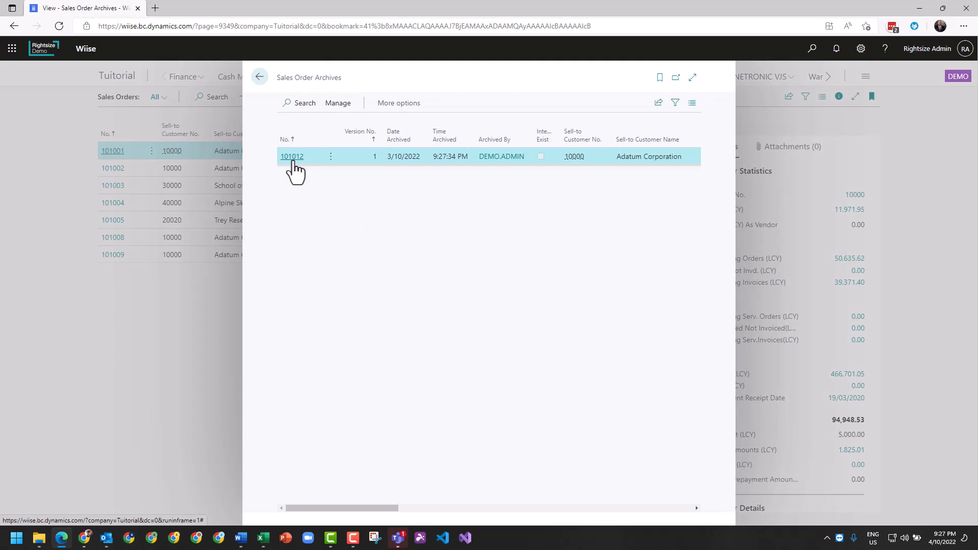
click(291, 156)
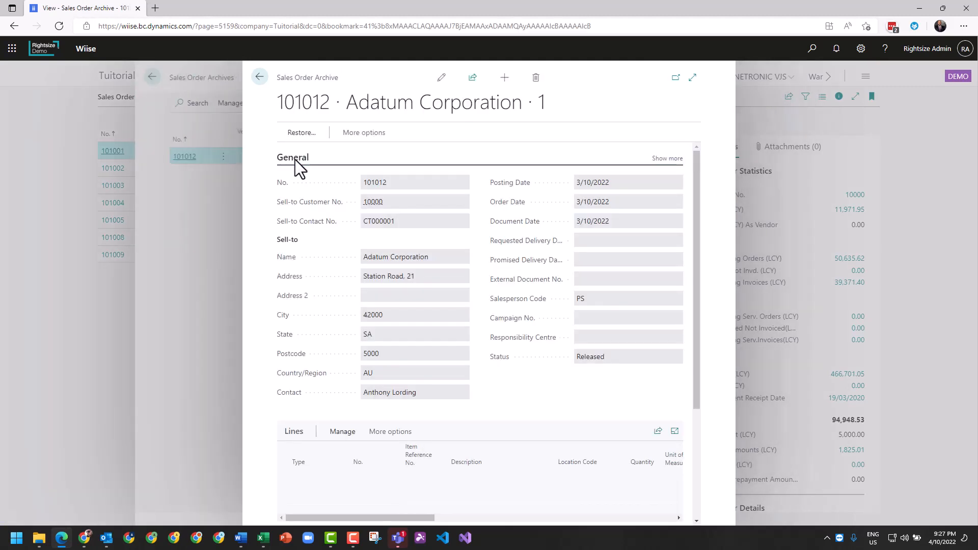
scroll(down, 3)
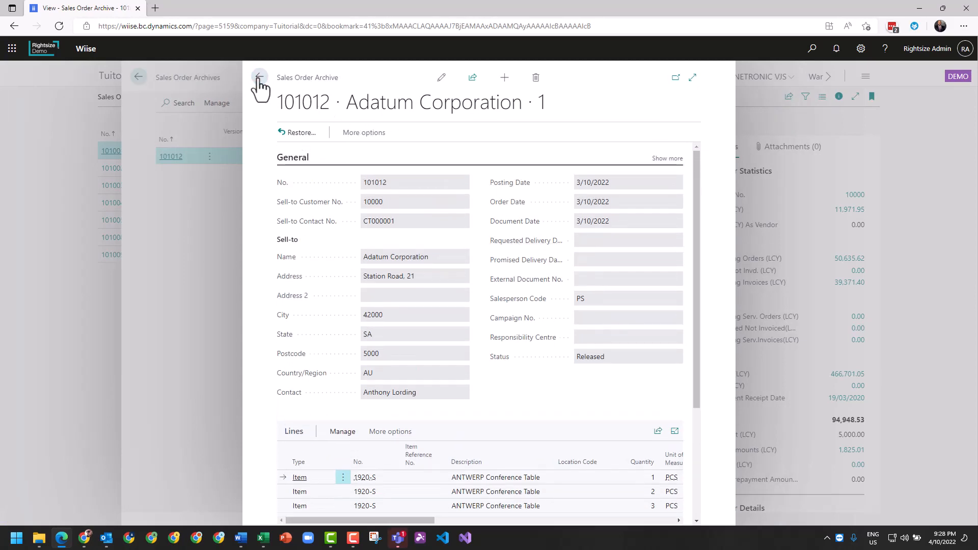
click(259, 77)
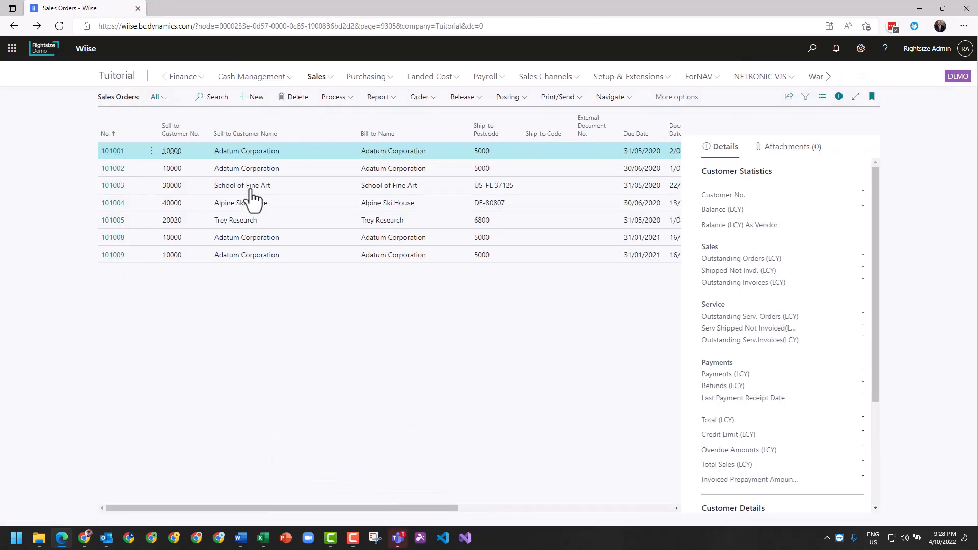